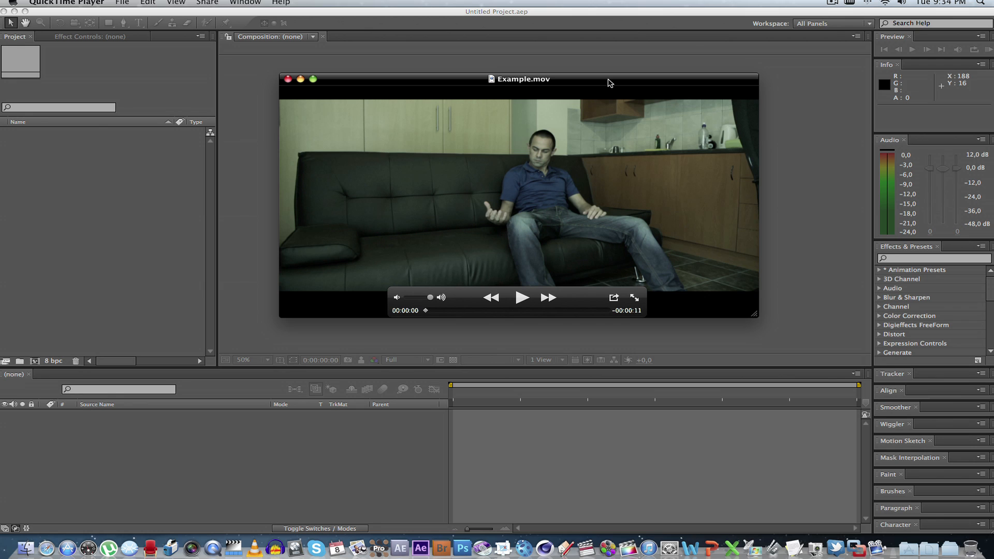
- Play Example.mov through to the end, pause it, and close the player window
click(440, 311)
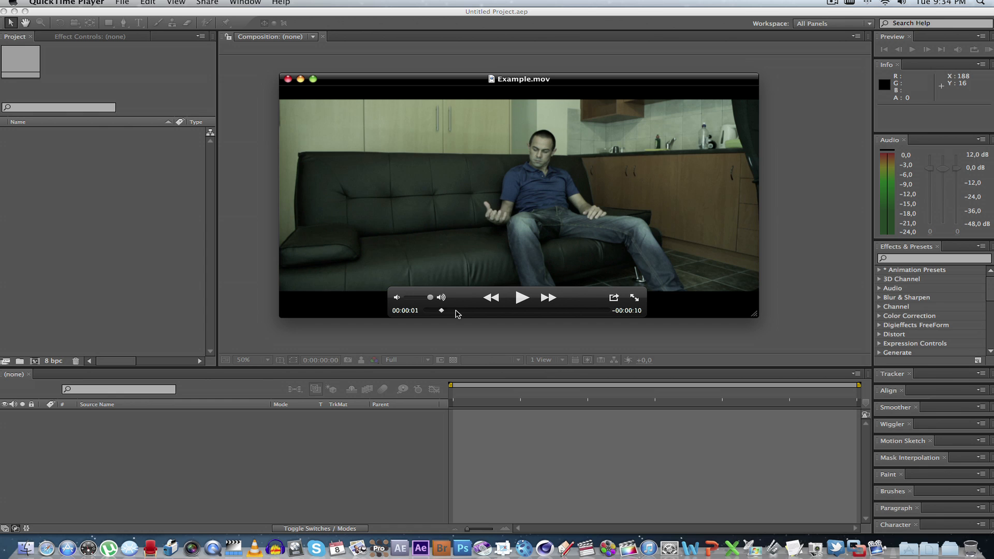
click(521, 297)
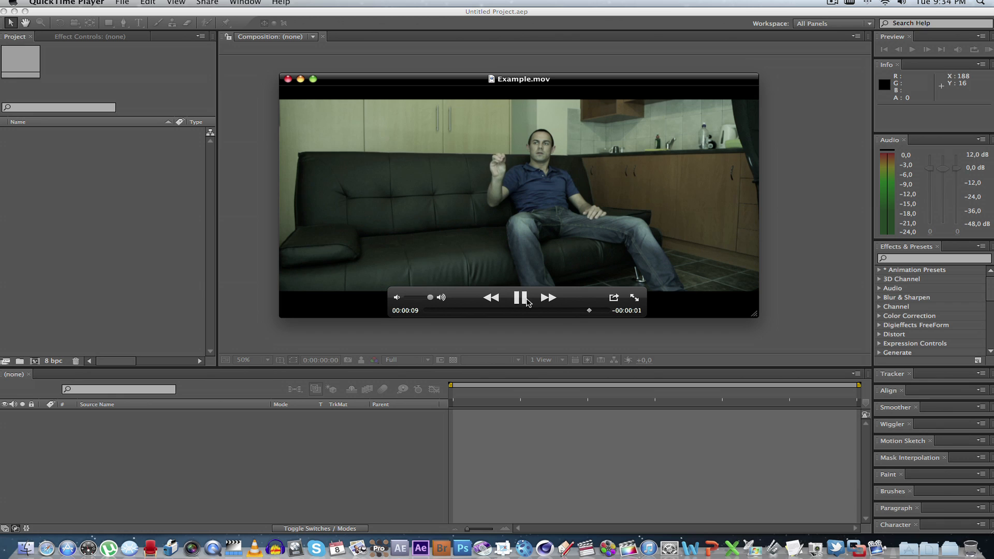
click(521, 298)
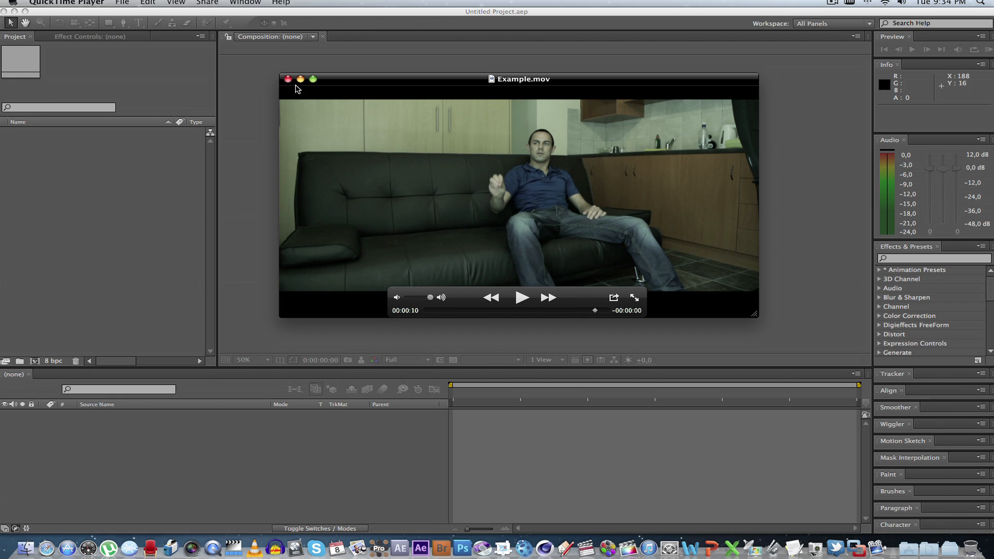
click(288, 80)
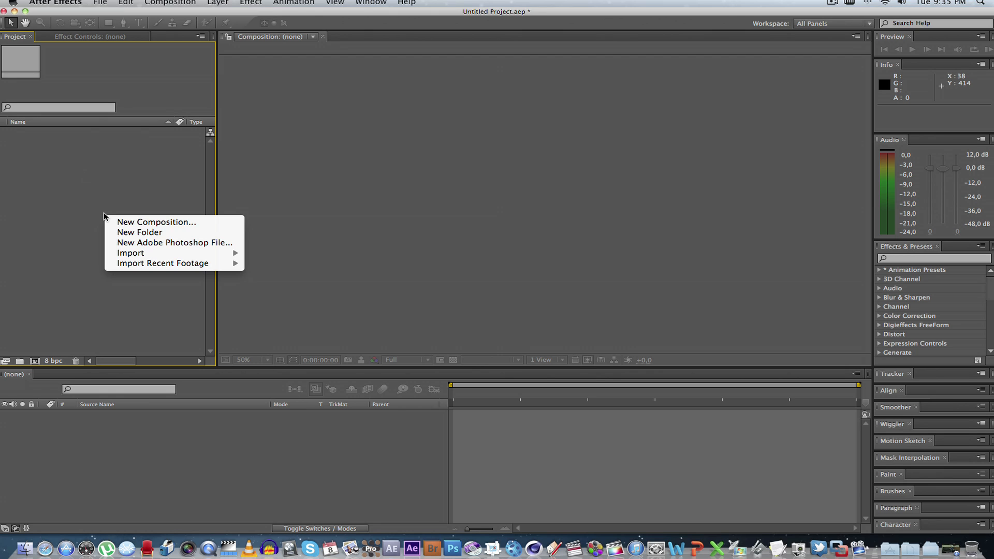
- Create Comp 1 from the HDTV 1080 25 preset and add a full-frame white solid layer
click(156, 222)
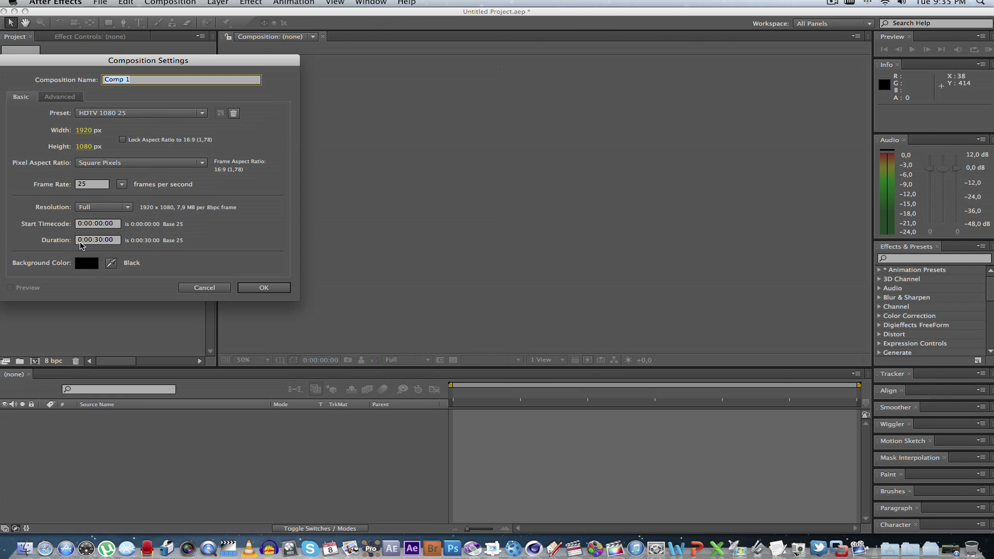
mouse_move(221, 281)
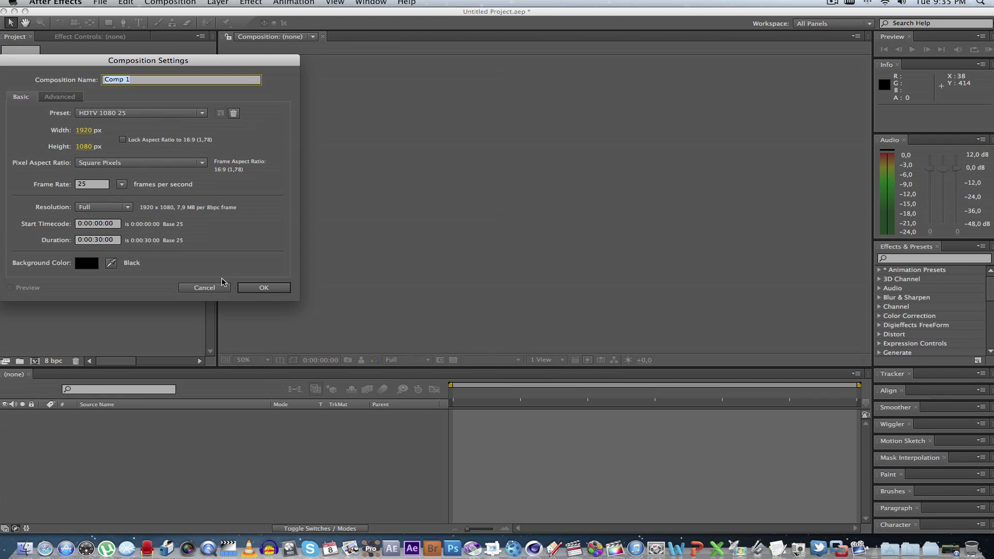
click(264, 287)
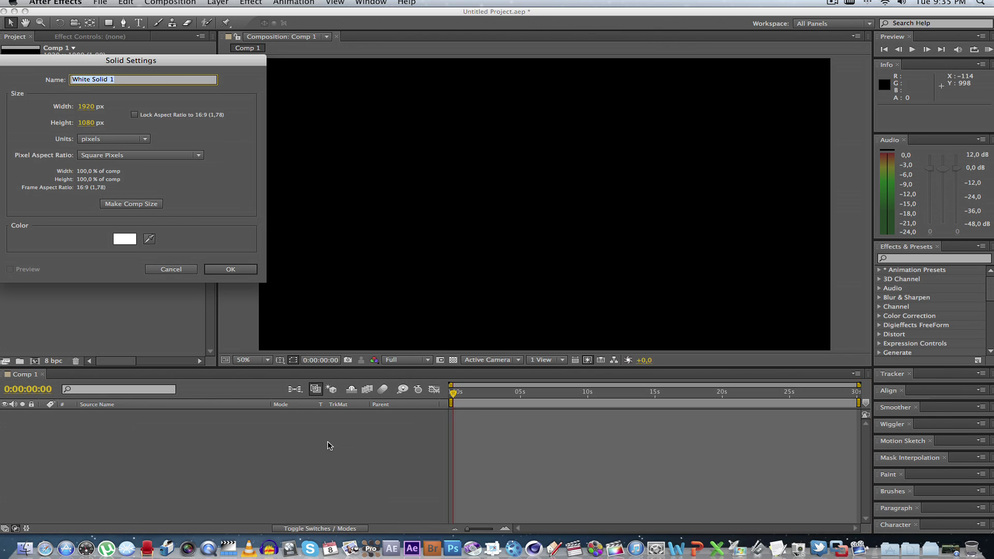
click(230, 269)
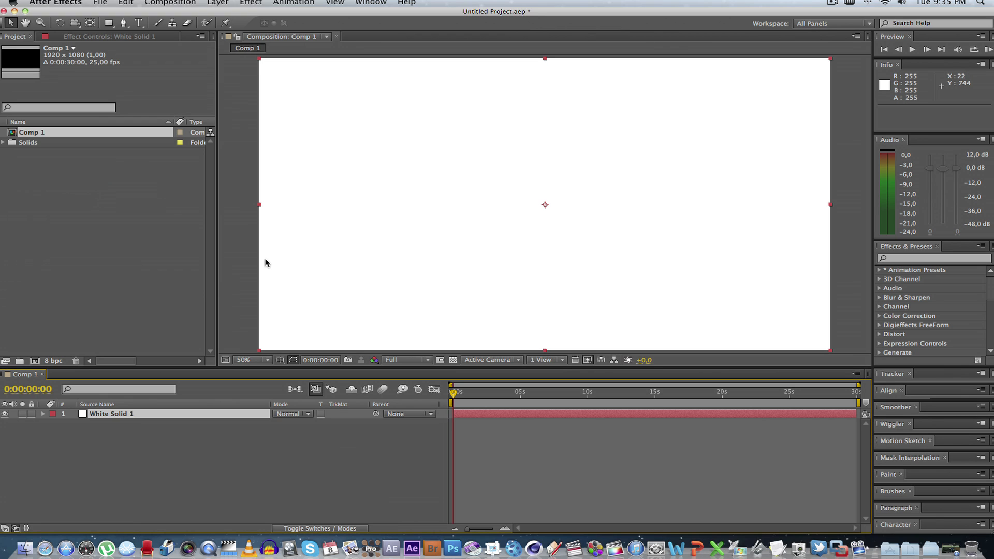
right_click(110, 413)
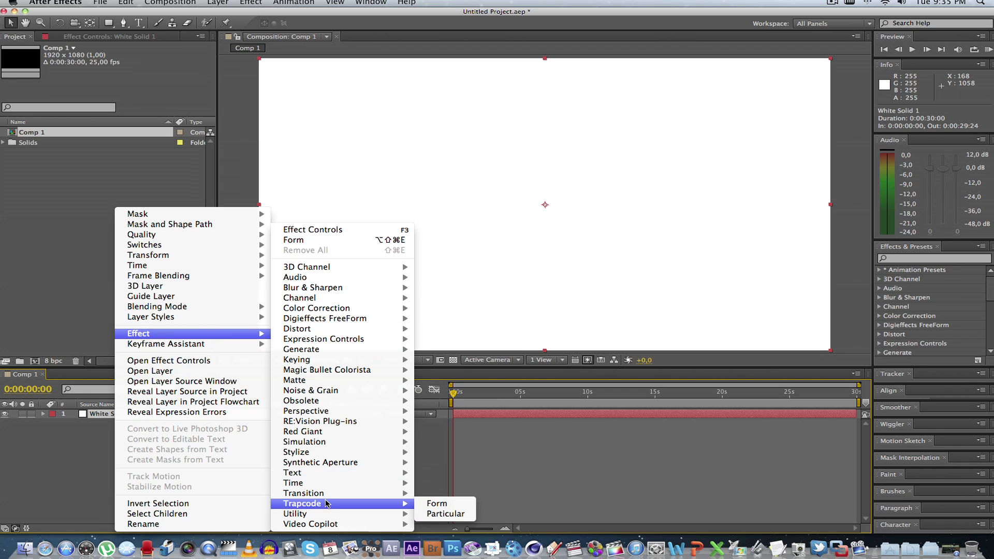
- Apply Trapcode Form with Size X 1560 and a 421×3×1 particle grid of horizontal lines
click(436, 503)
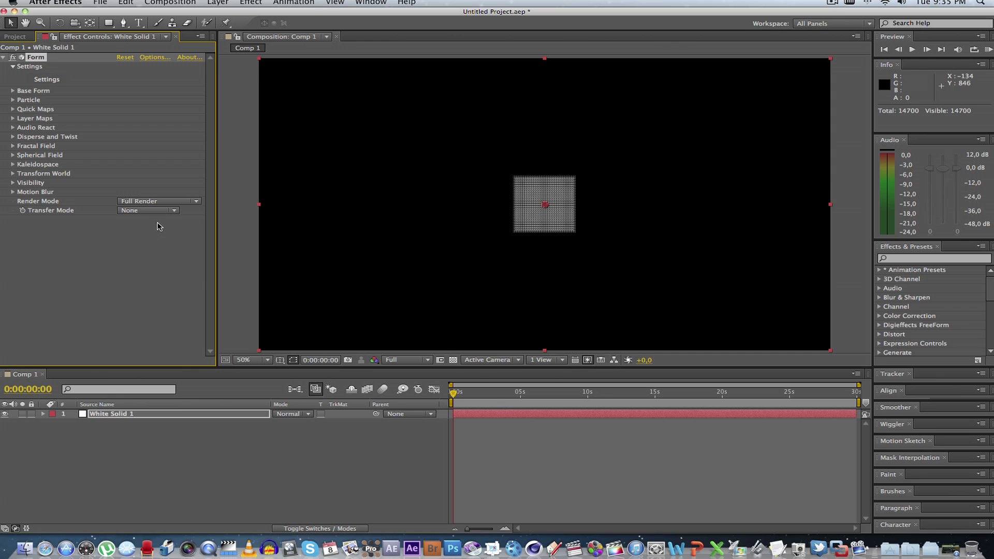
mouse_move(424, 271)
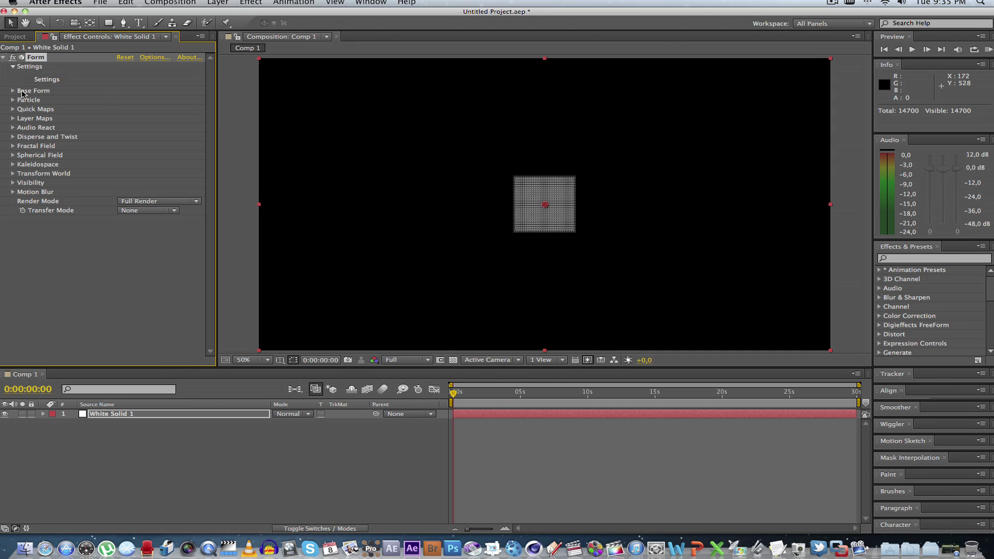
click(12, 91)
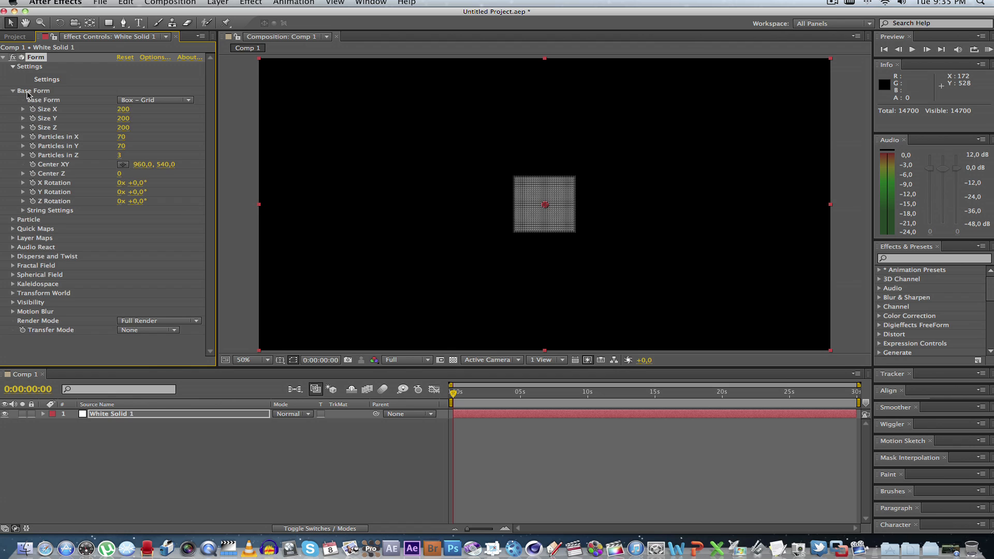
mouse_move(455, 112)
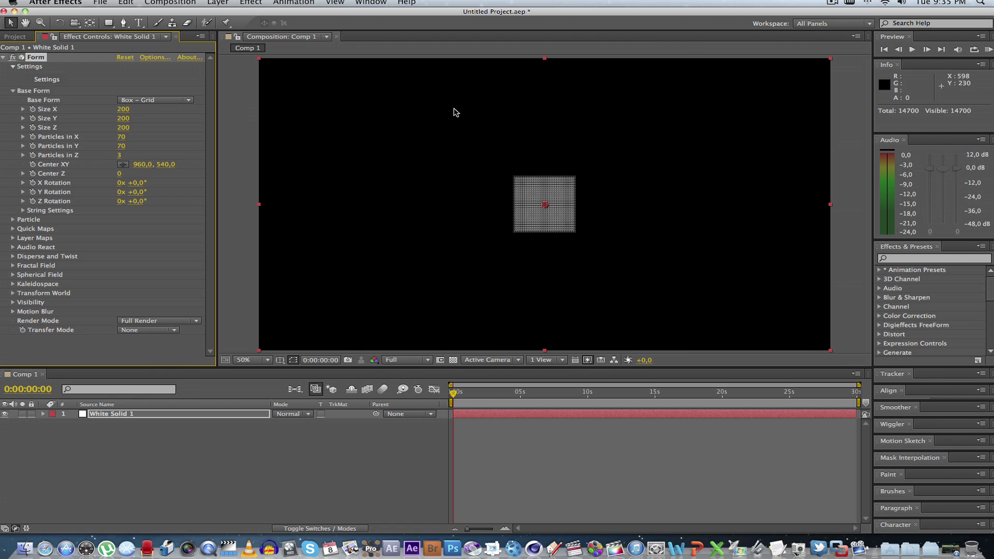
mouse_move(154, 118)
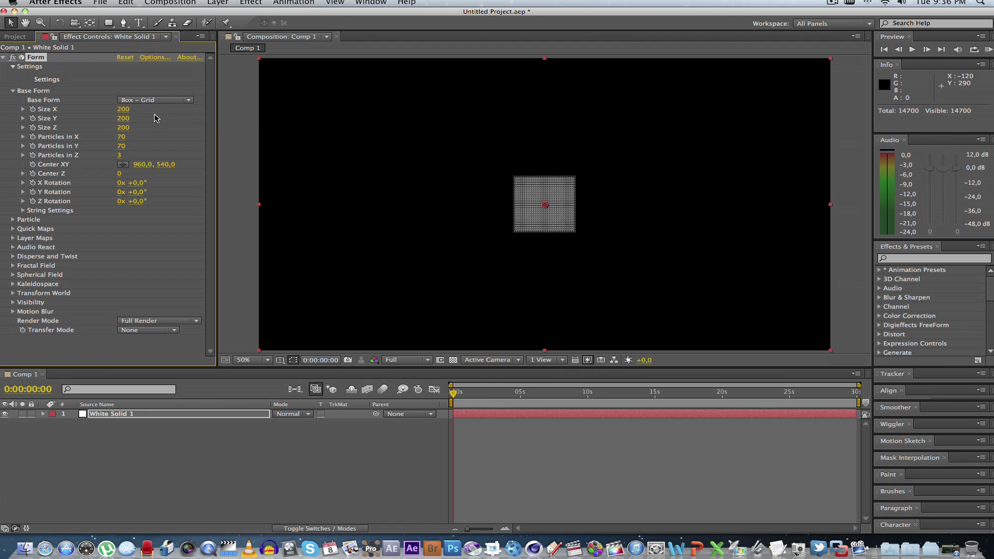
mouse_move(112, 112)
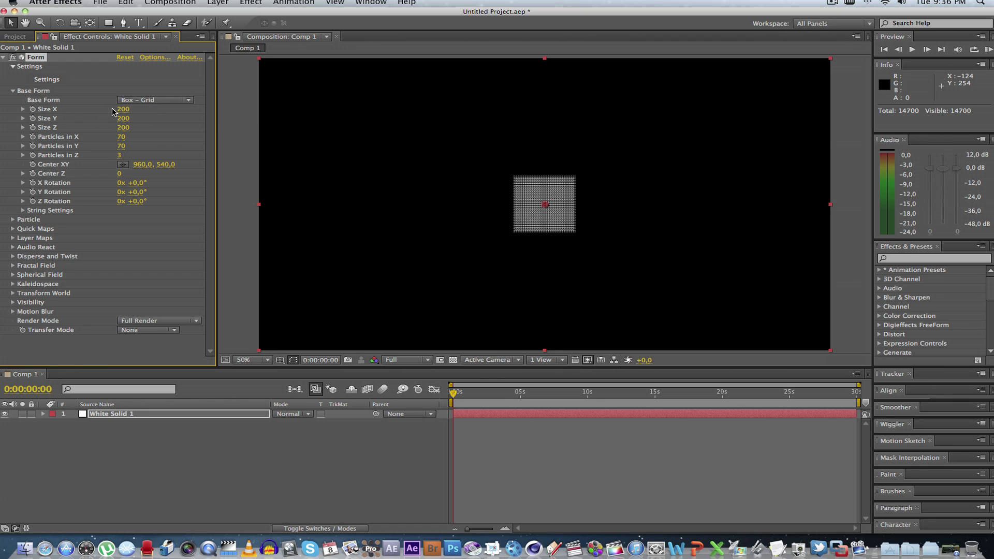
drag(123, 108, 193, 109)
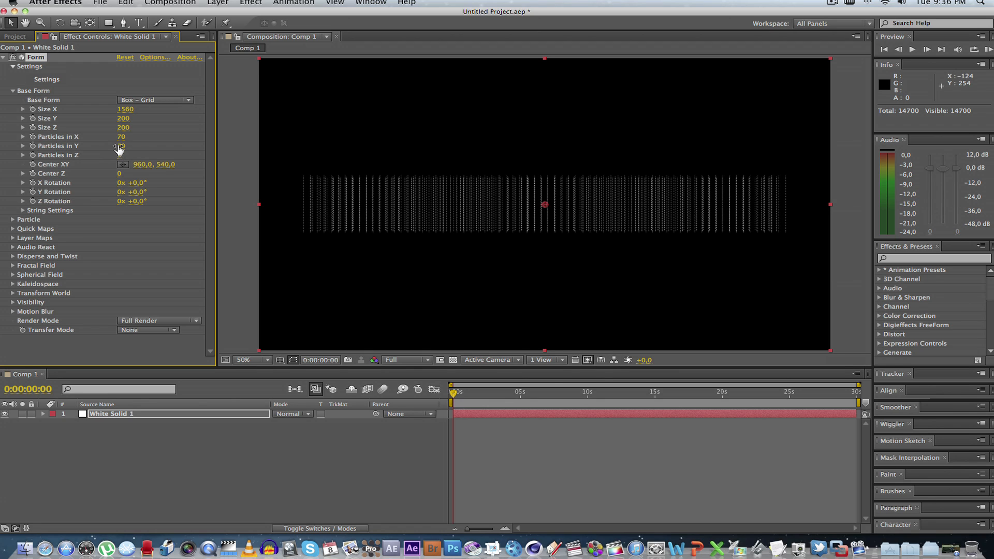
click(128, 146)
text(3)
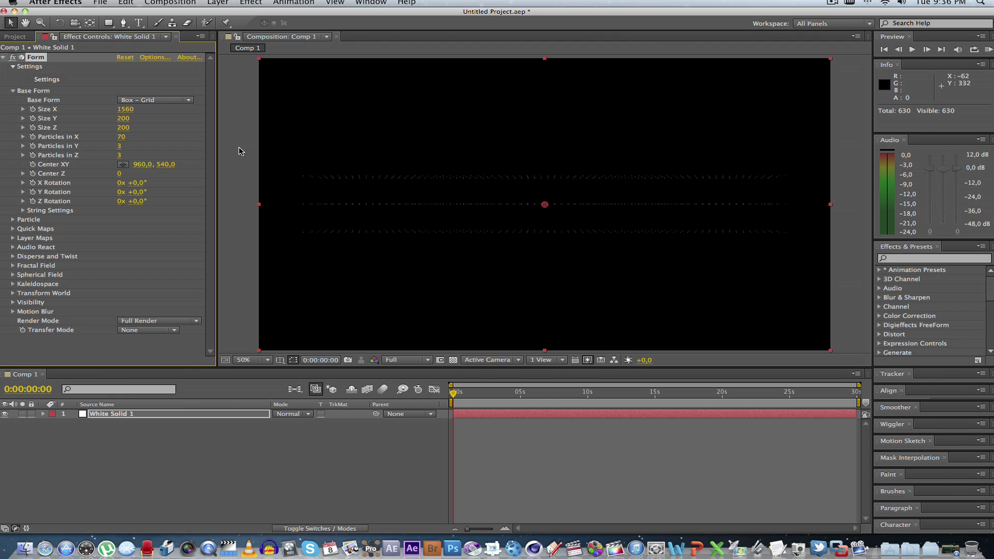
mouse_move(54, 160)
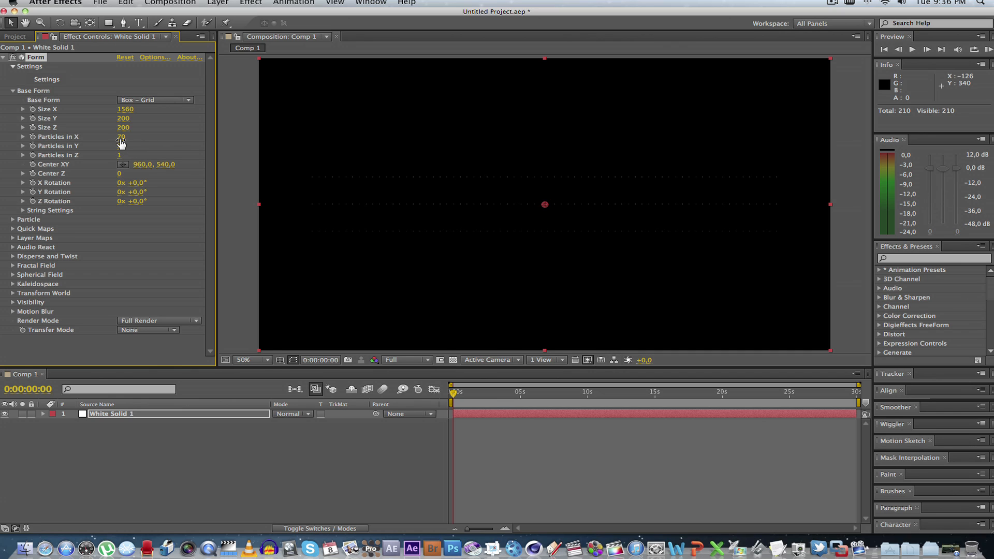
drag(118, 145, 103, 141)
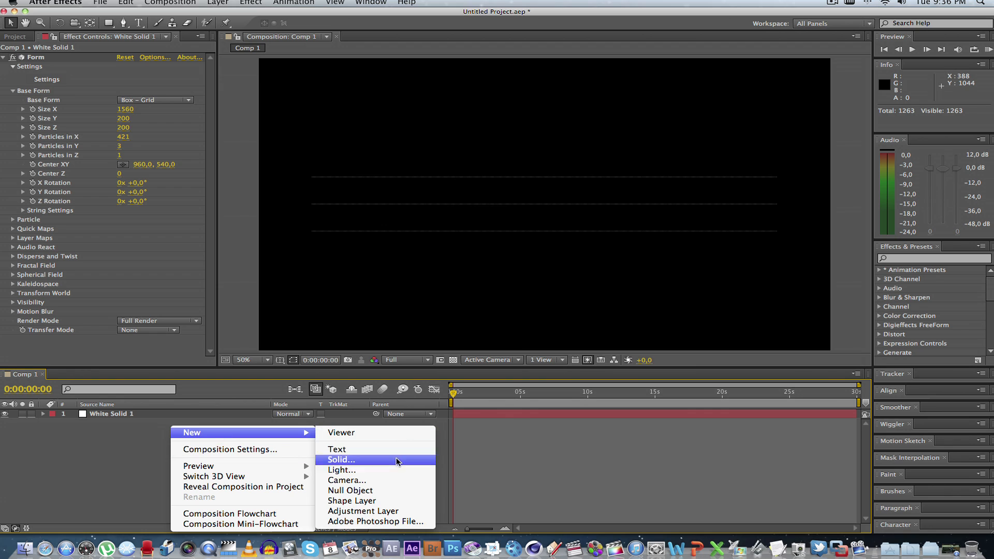
- Add Camera 1 to the composition and set it to Auto-Orient
click(346, 479)
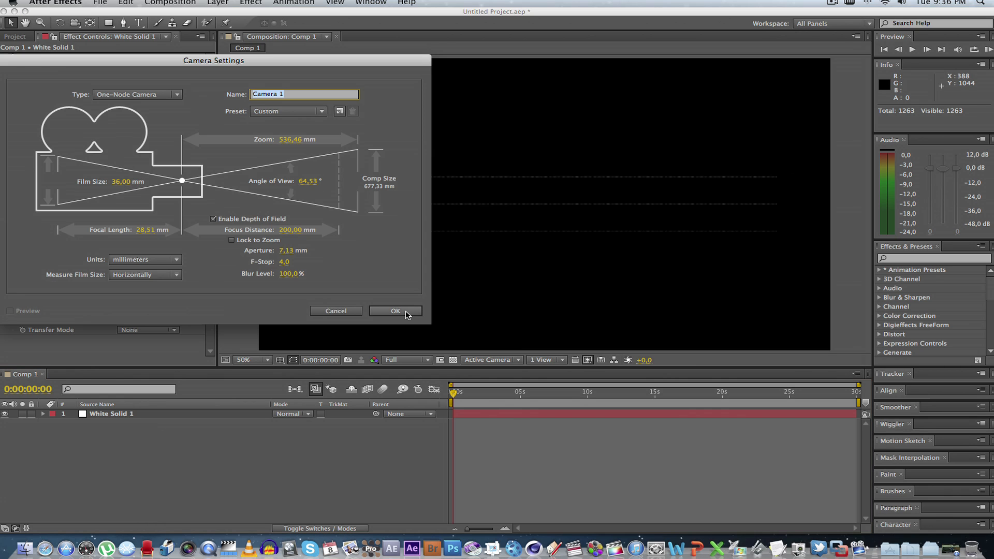
click(394, 310)
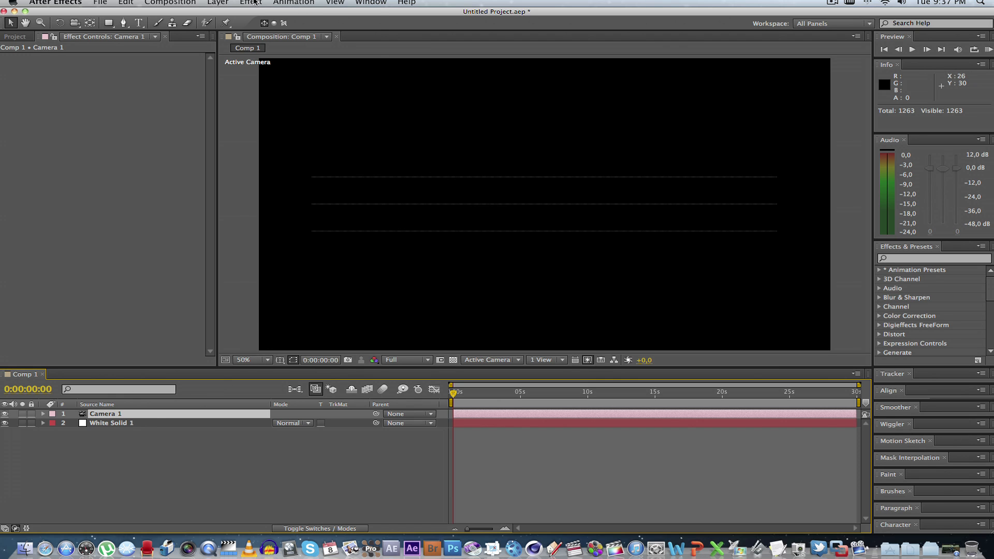
click(217, 2)
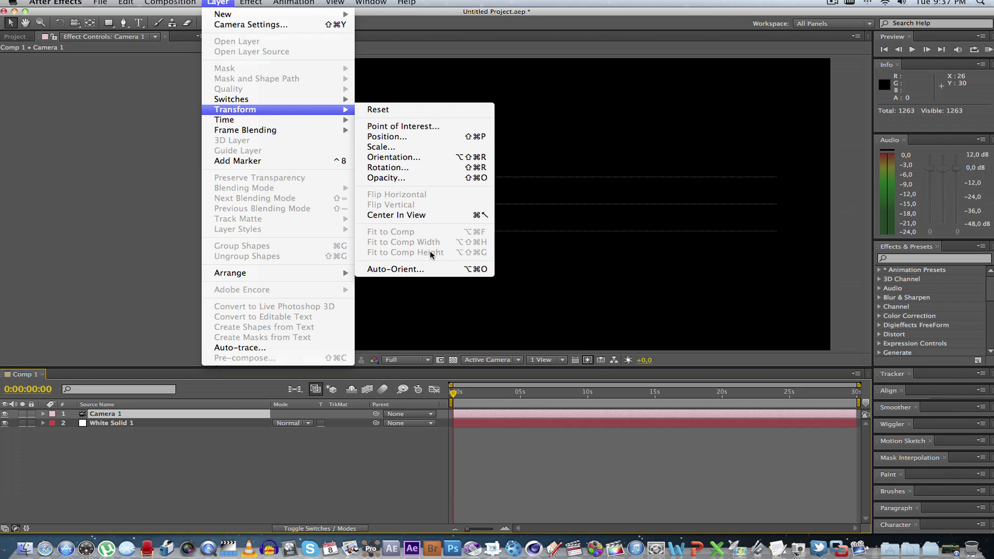
click(396, 269)
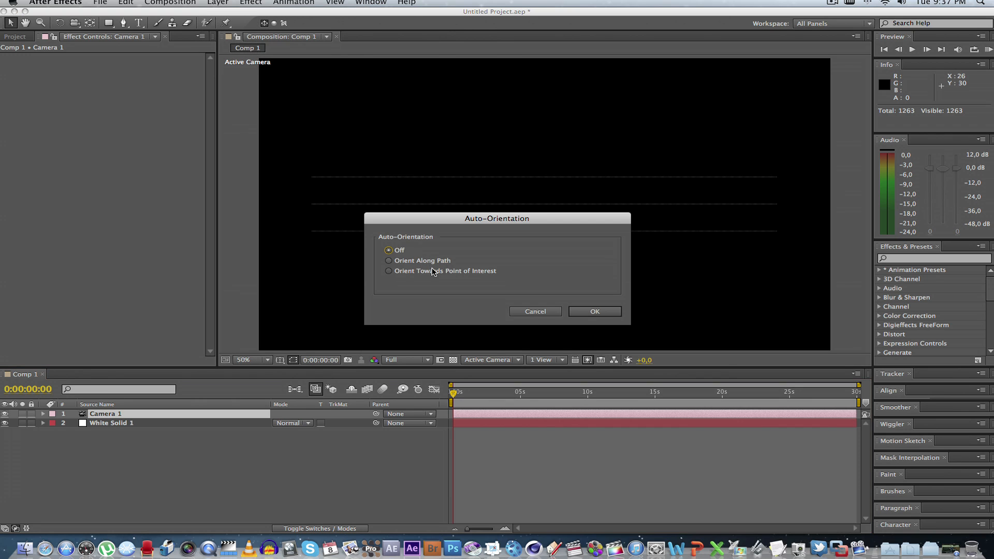
click(594, 311)
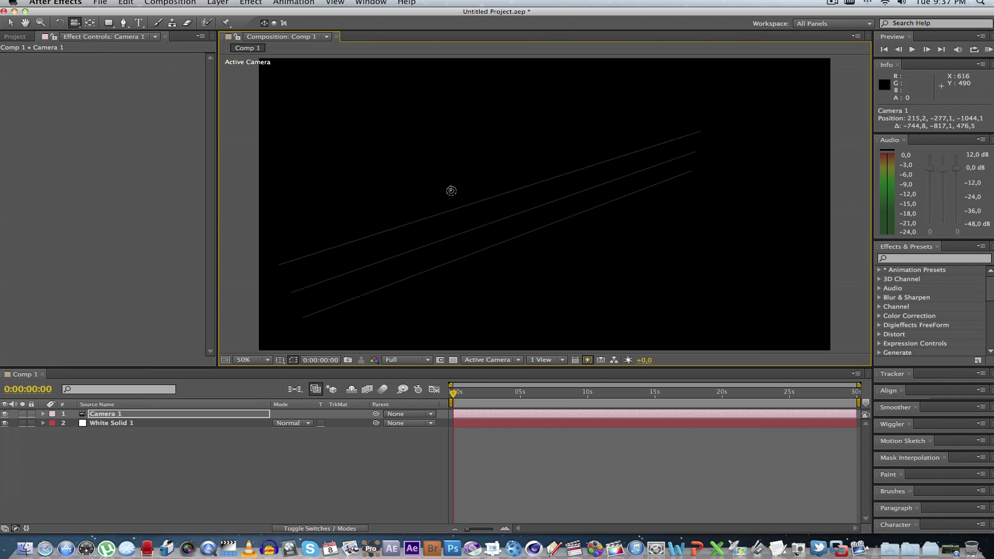
- Orbit the camera so the three particle lines are viewed in angled perspective
drag(451, 191, 459, 165)
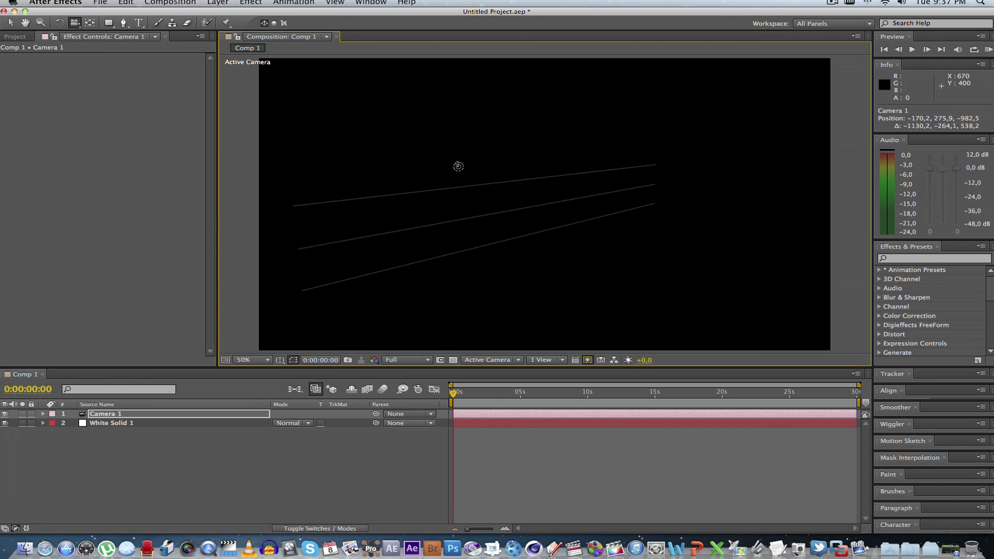
drag(458, 166, 474, 165)
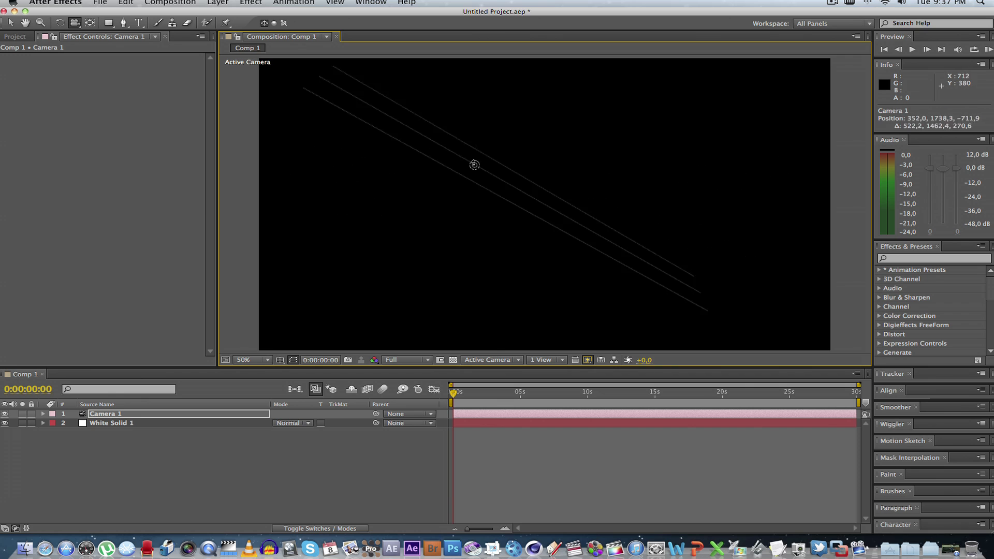
drag(474, 165, 557, 194)
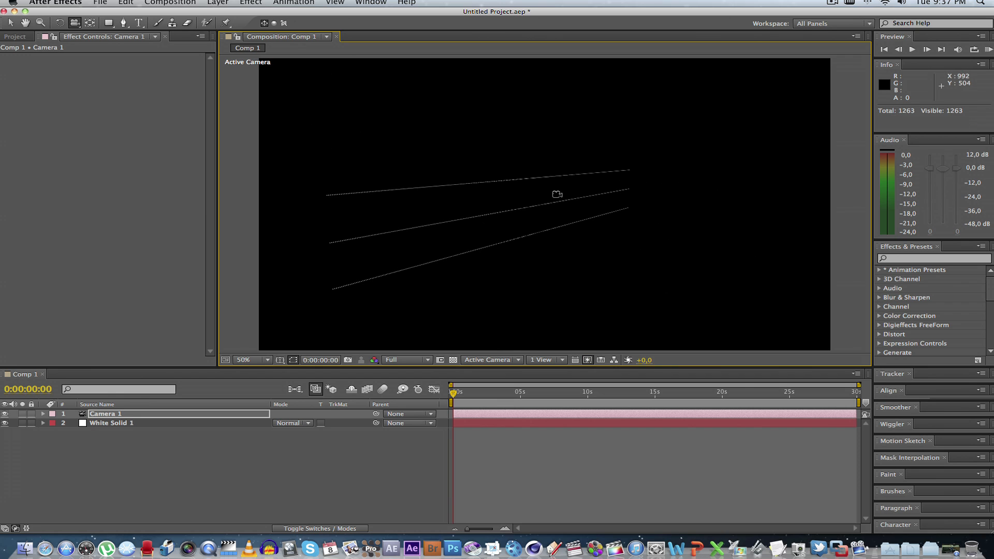
mouse_move(484, 235)
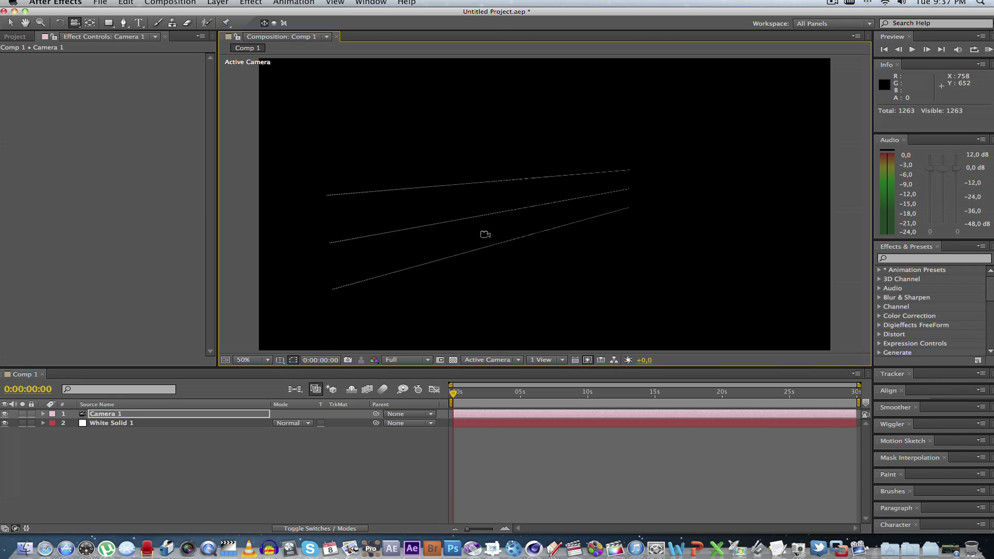
click(112, 423)
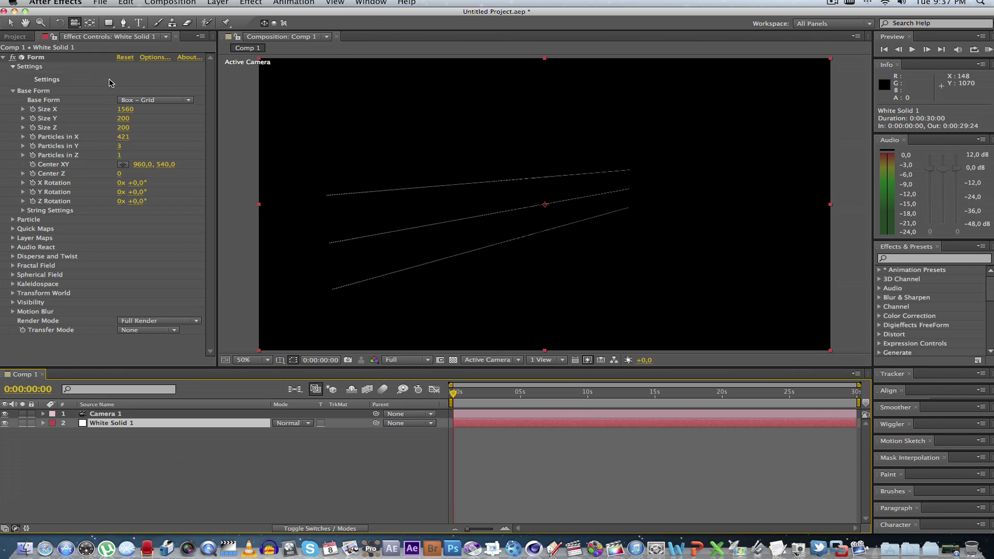
- Set Twist to 9 and widen Base Form Size X to 2430
click(12, 91)
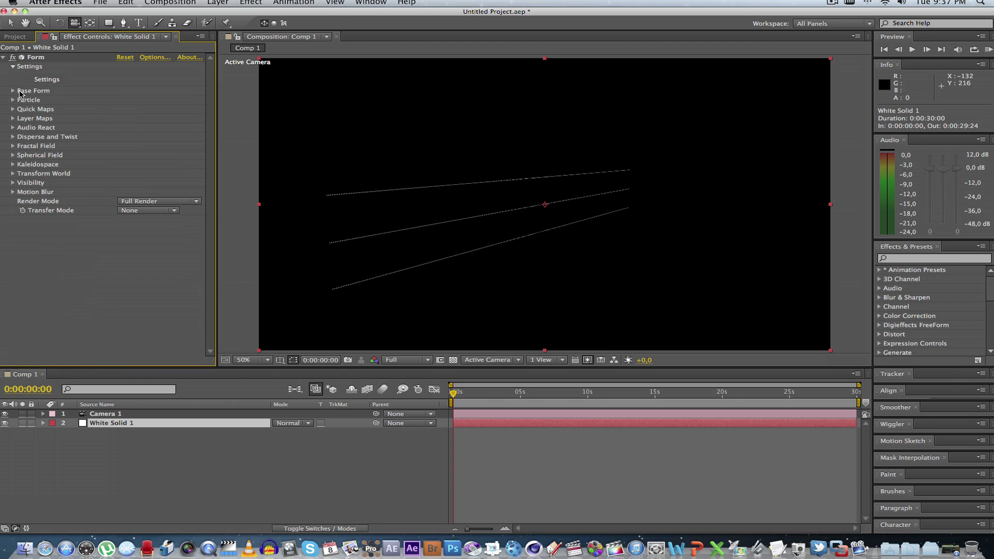
mouse_move(17, 141)
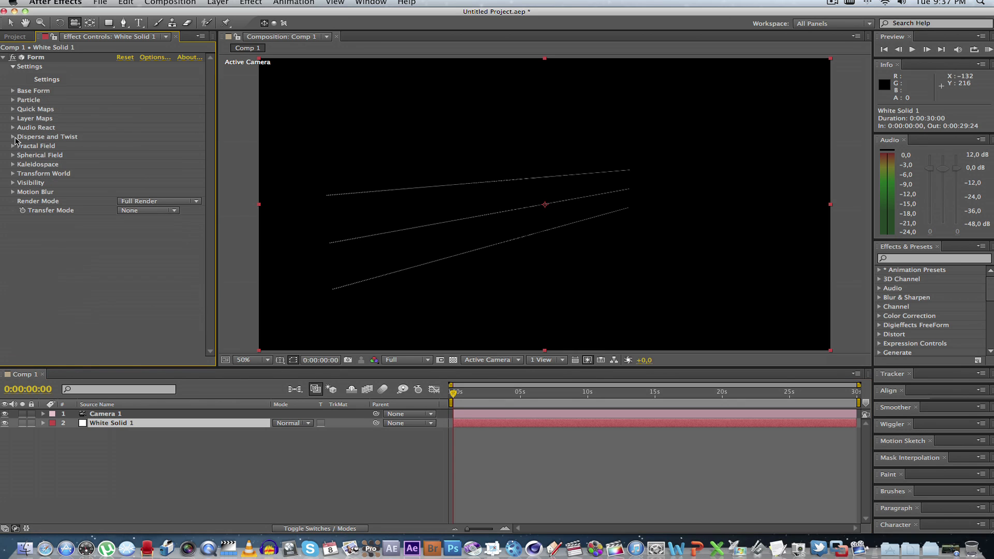
click(13, 136)
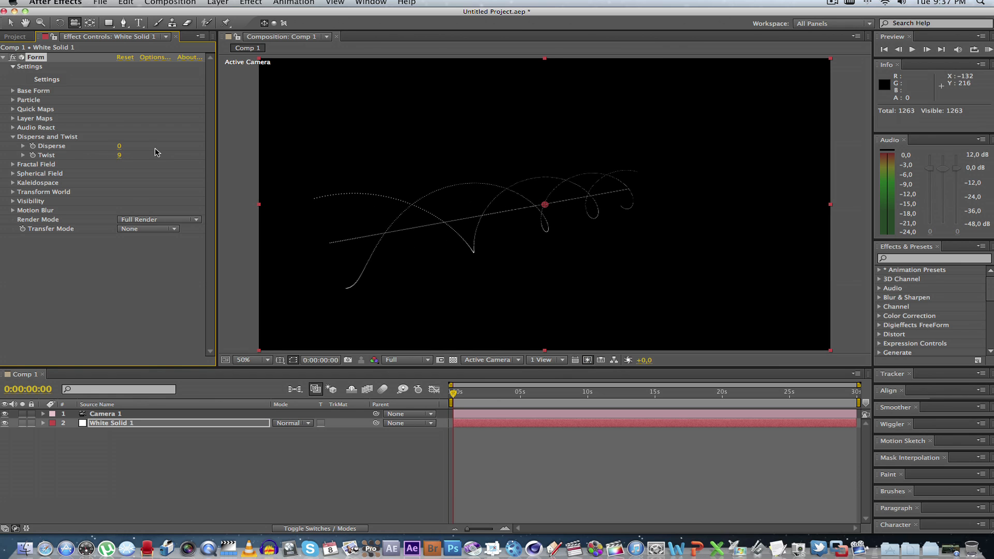
click(13, 91)
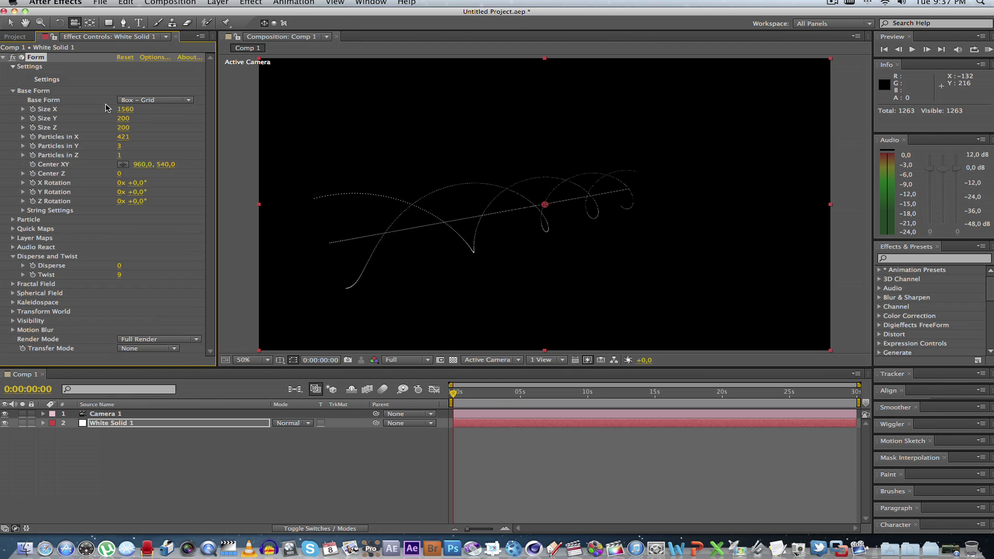
mouse_move(126, 115)
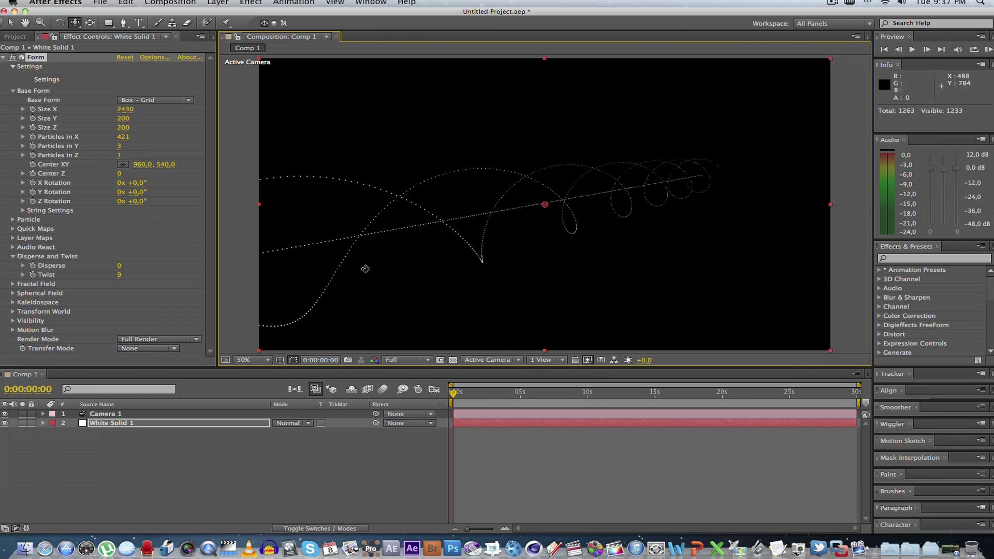
click(12, 91)
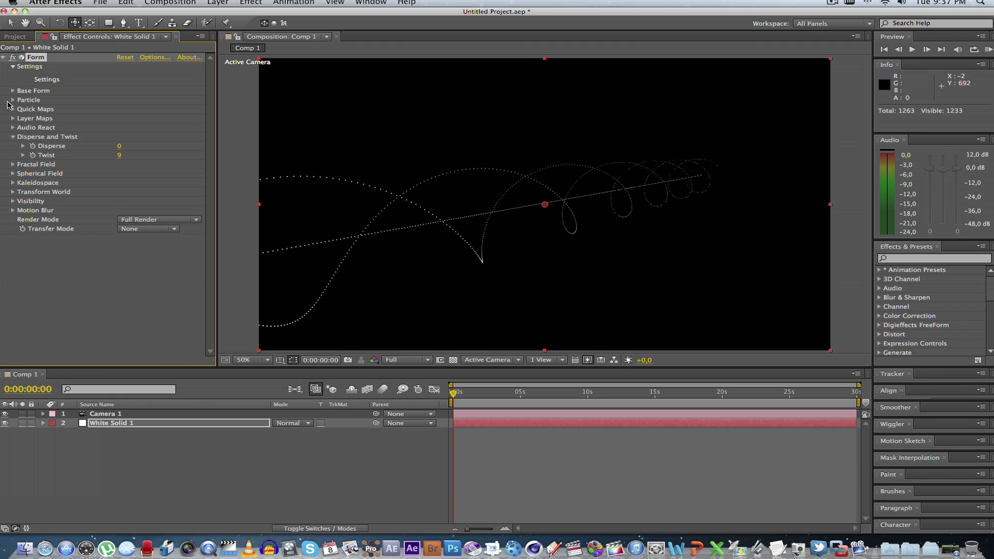
- Set particle Size 9, Size Random 31 and a mint-green colour for the beams
click(13, 99)
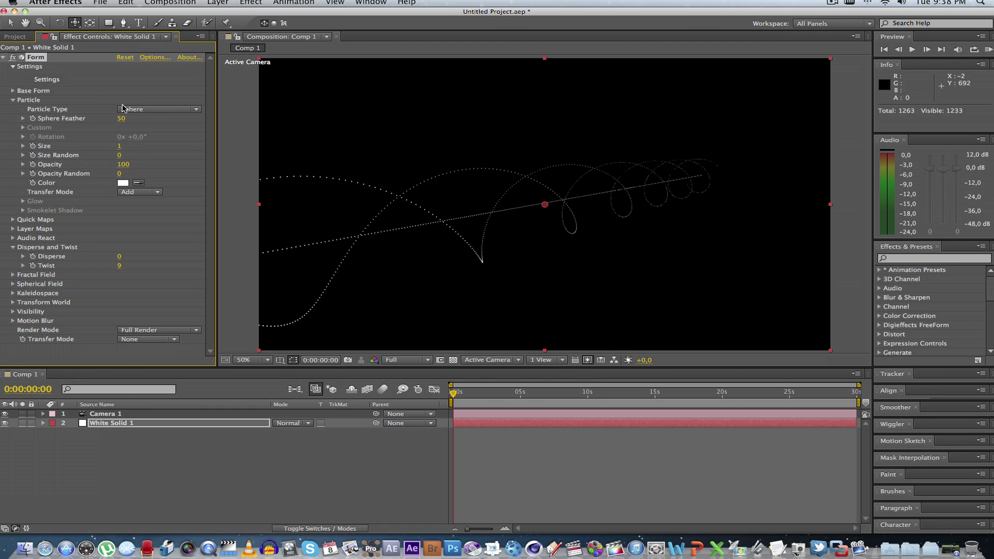
click(123, 183)
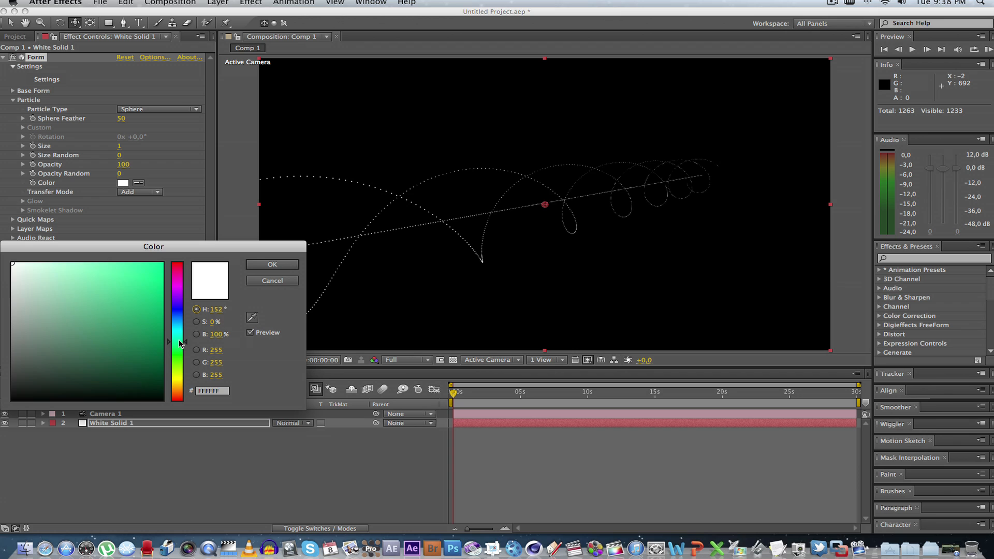
click(112, 289)
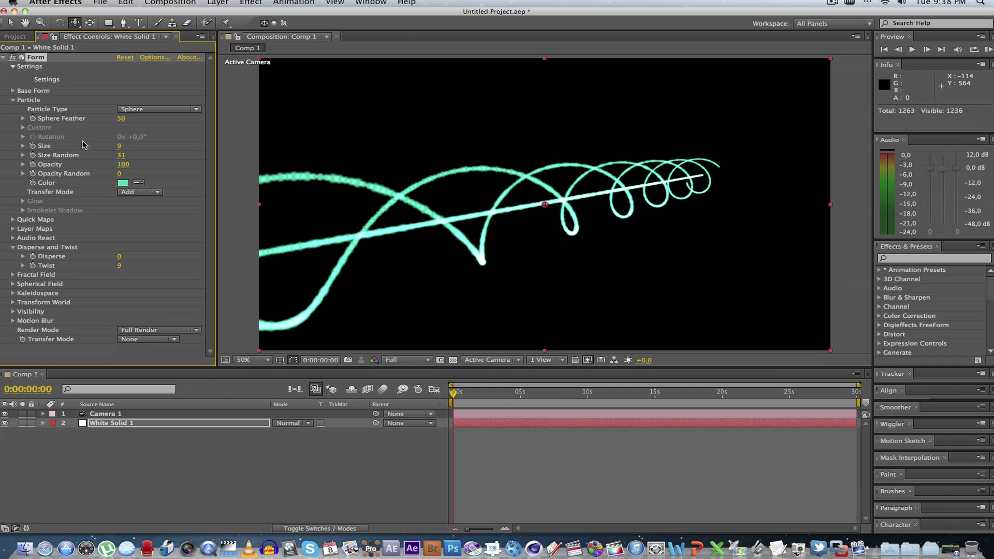
click(13, 99)
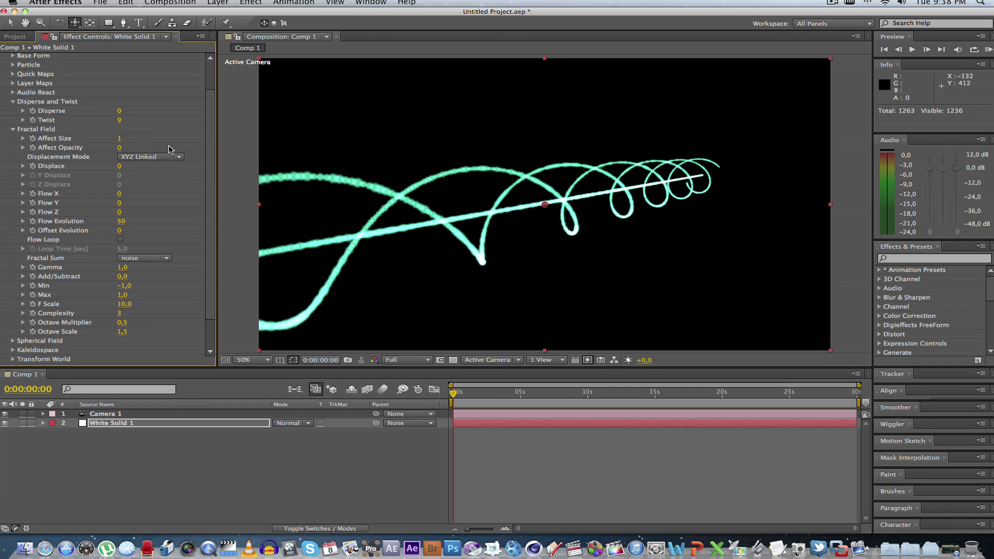
mouse_move(57, 197)
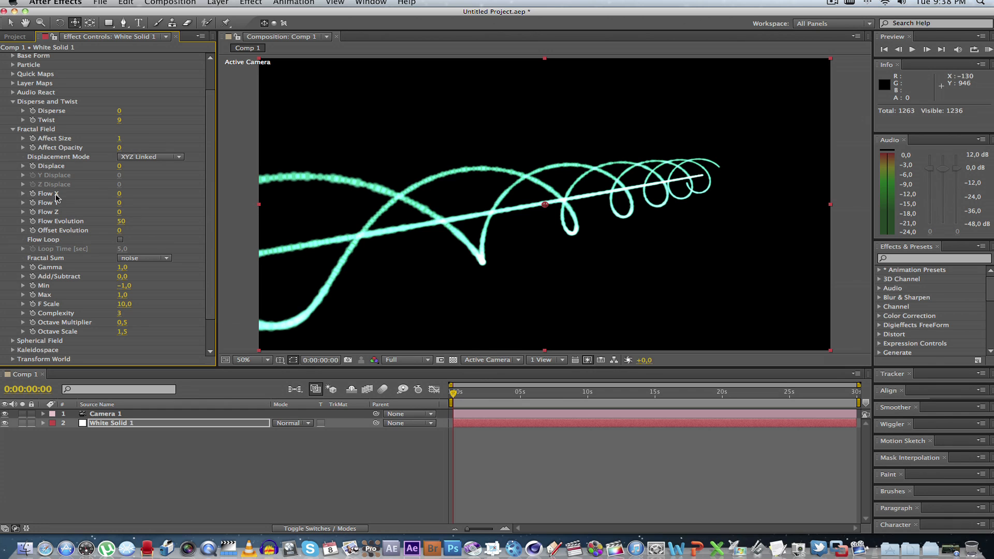
- Set Fractal Field Flow X to 1000 and Affect Size 10, then preview the flowing beams
click(129, 193)
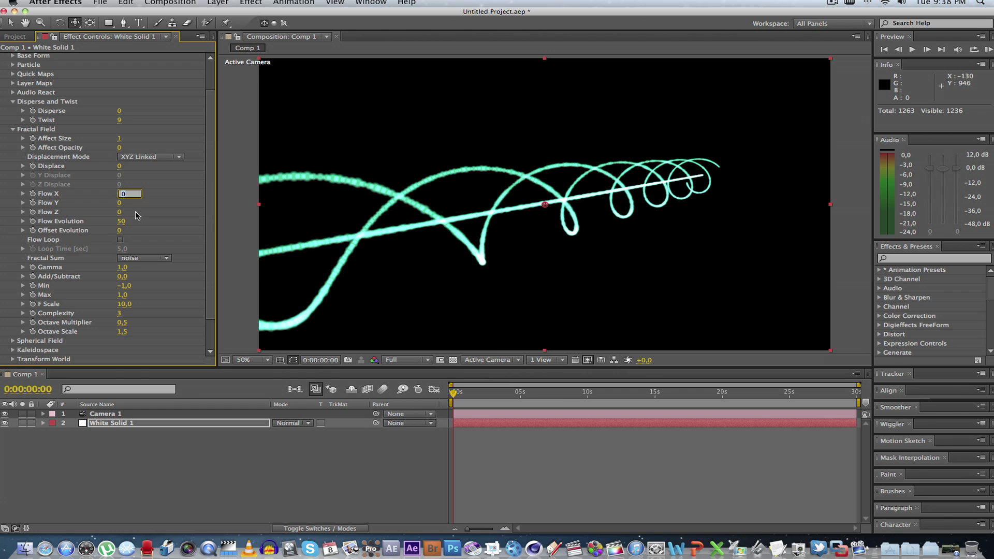
text(1000)
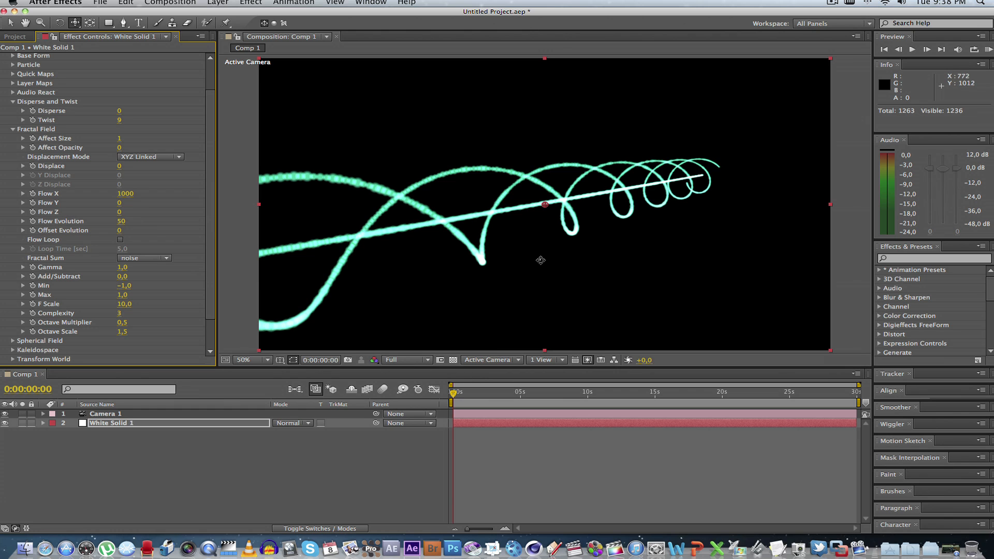
mouse_move(722, 184)
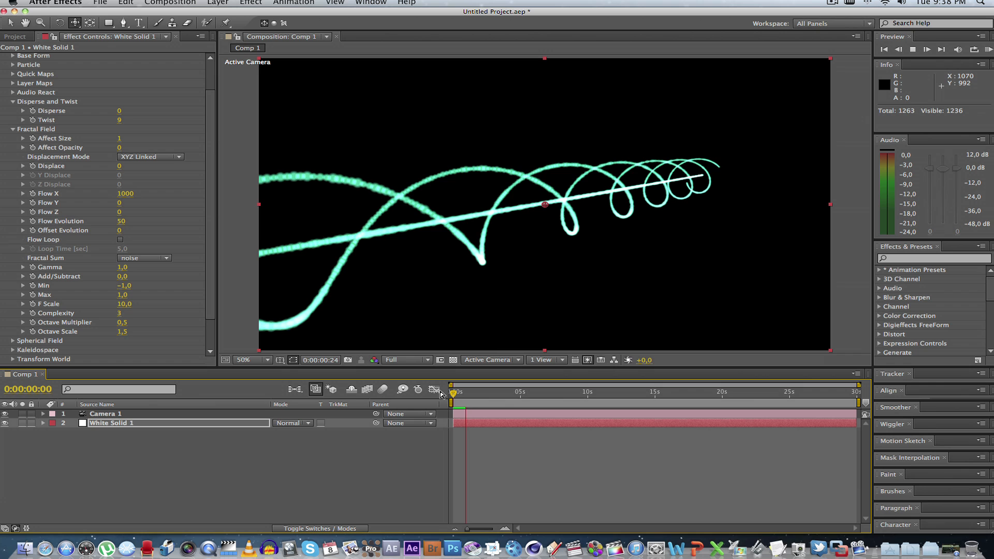
click(480, 389)
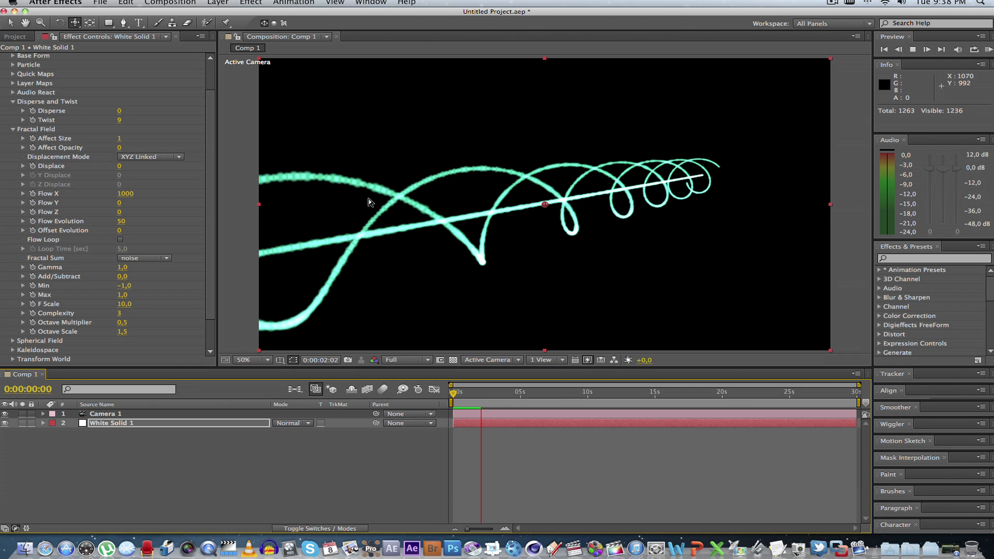
click(498, 392)
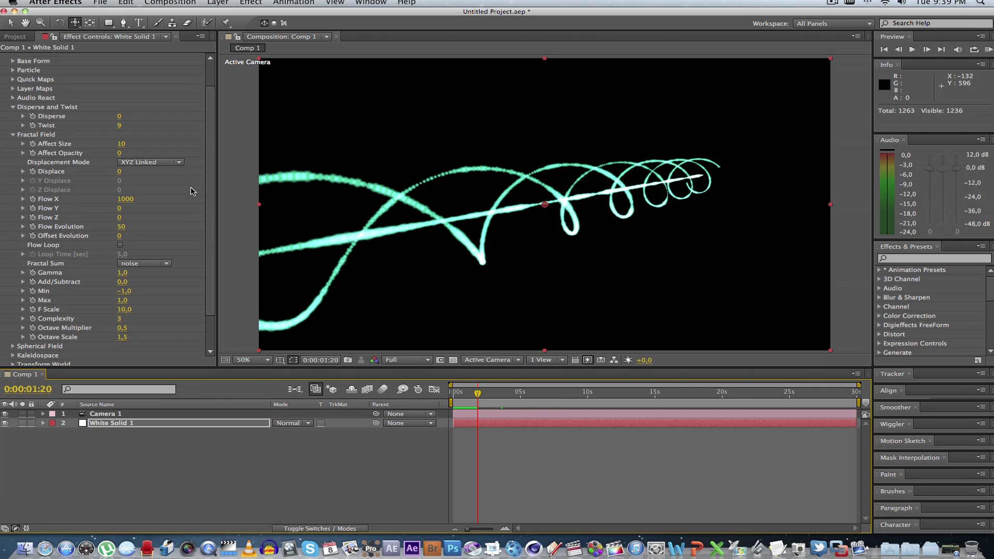
- Orbit the camera so the green coils sit at the left of the frame
click(12, 106)
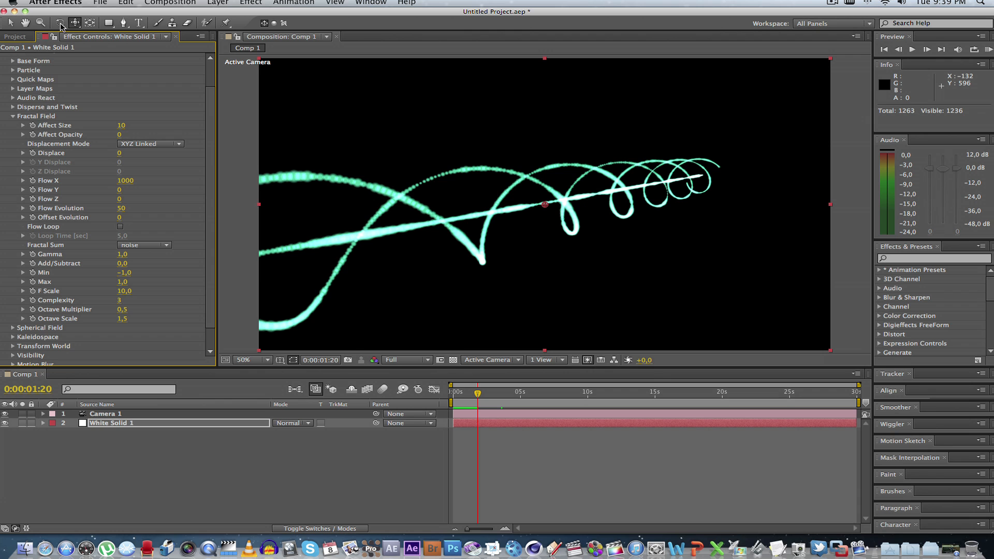
click(74, 22)
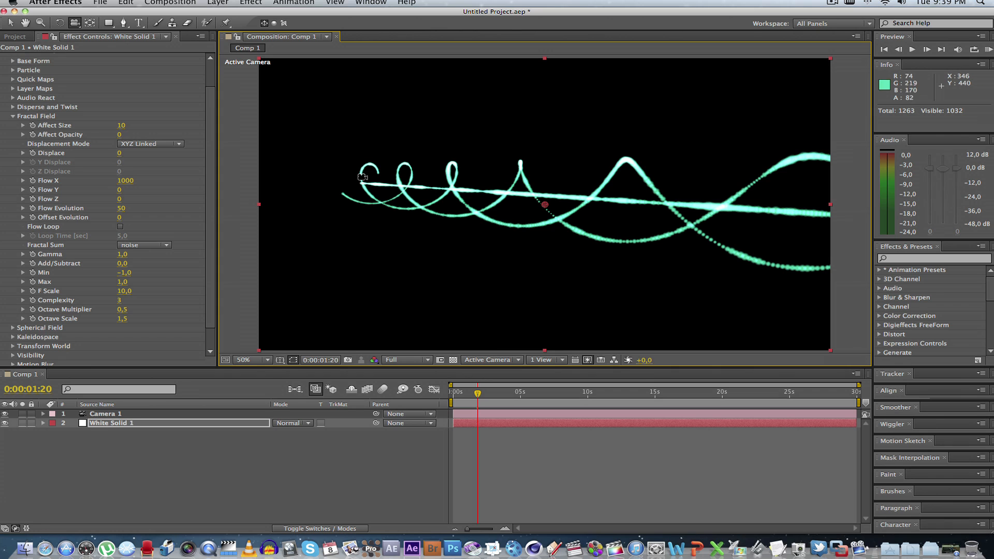
mouse_move(603, 200)
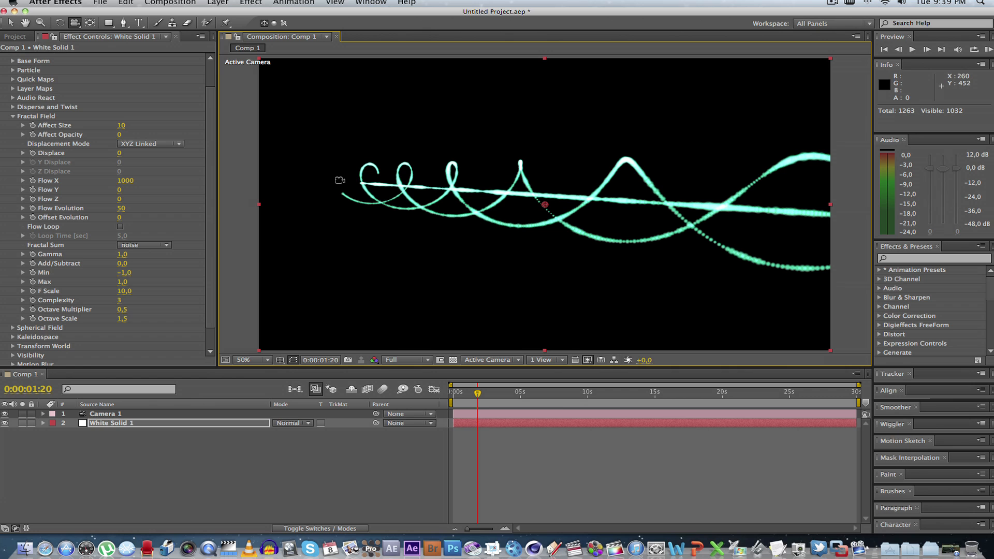
mouse_move(588, 193)
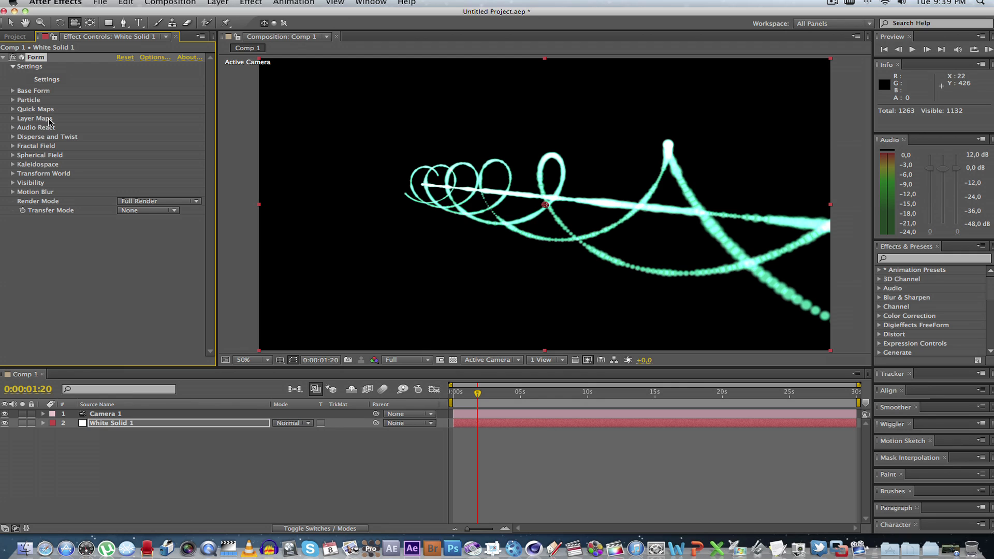
- Create a 1920×1080, 25 fps composition named map holding a full-frame white solid
click(15, 37)
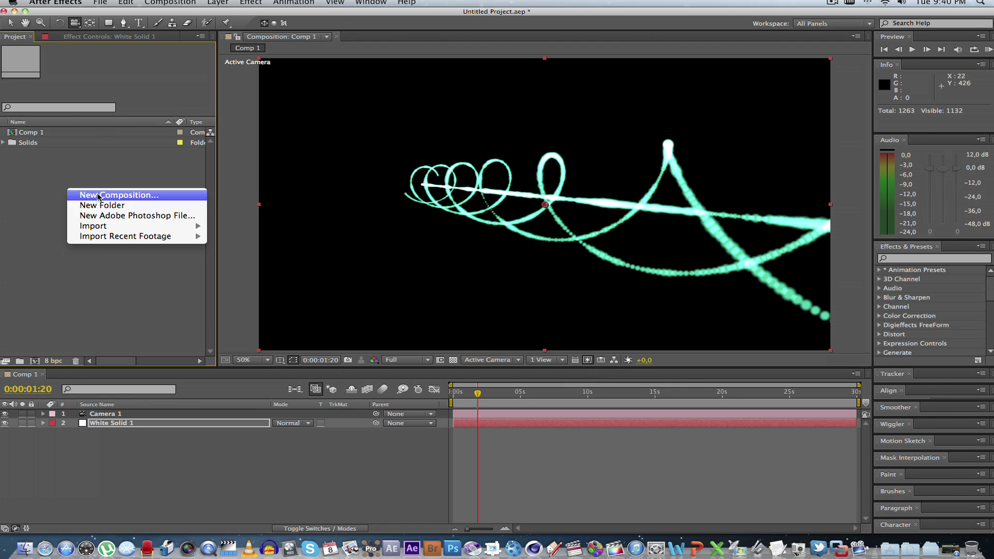
click(118, 195)
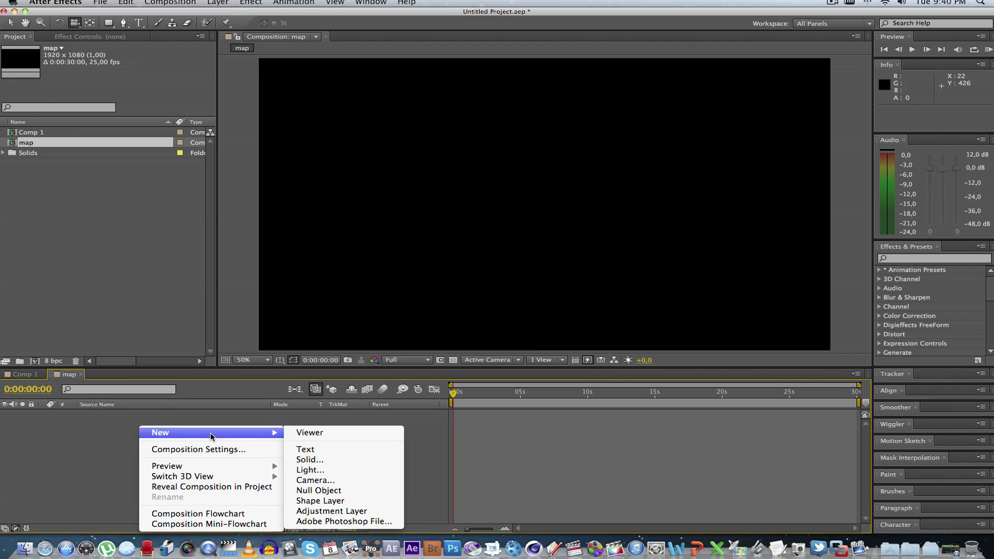
click(309, 460)
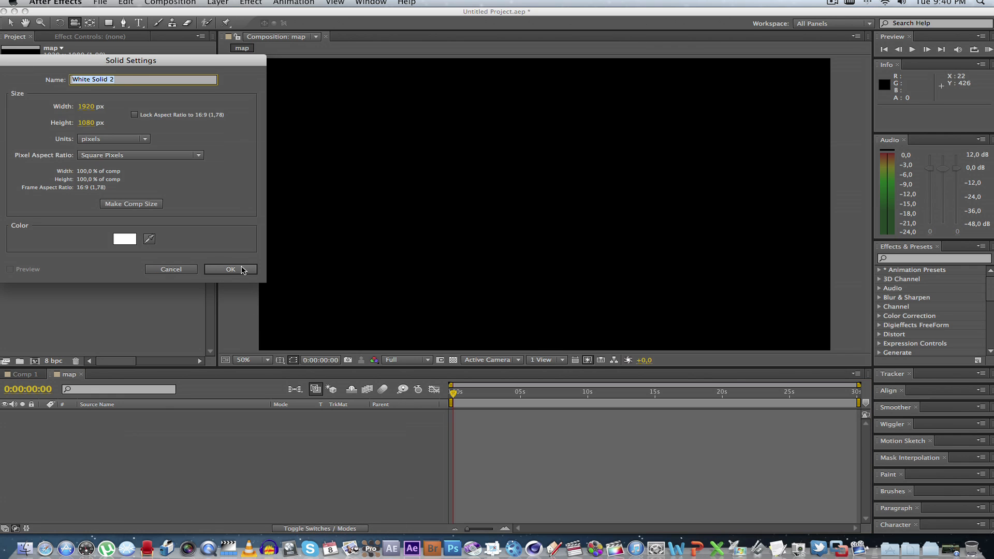
click(125, 239)
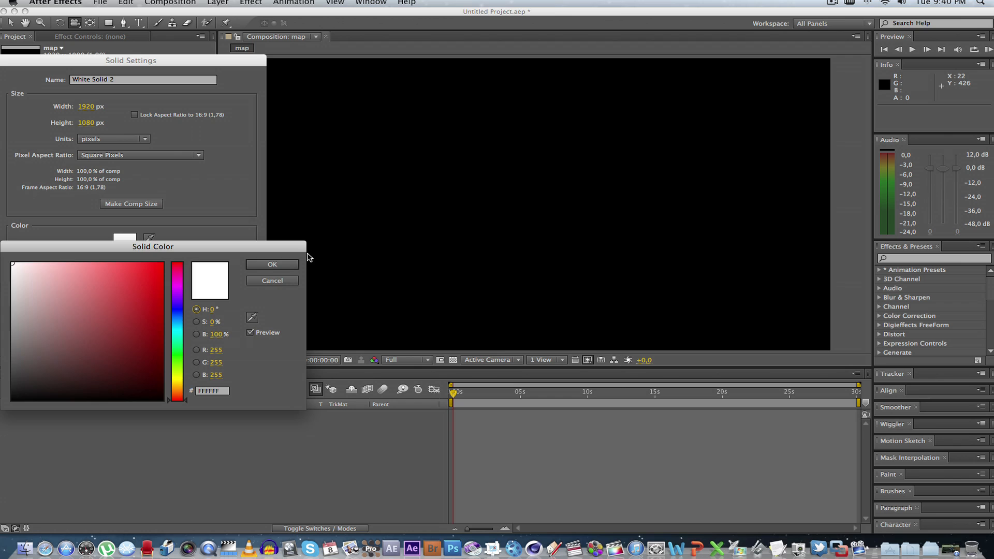
click(272, 264)
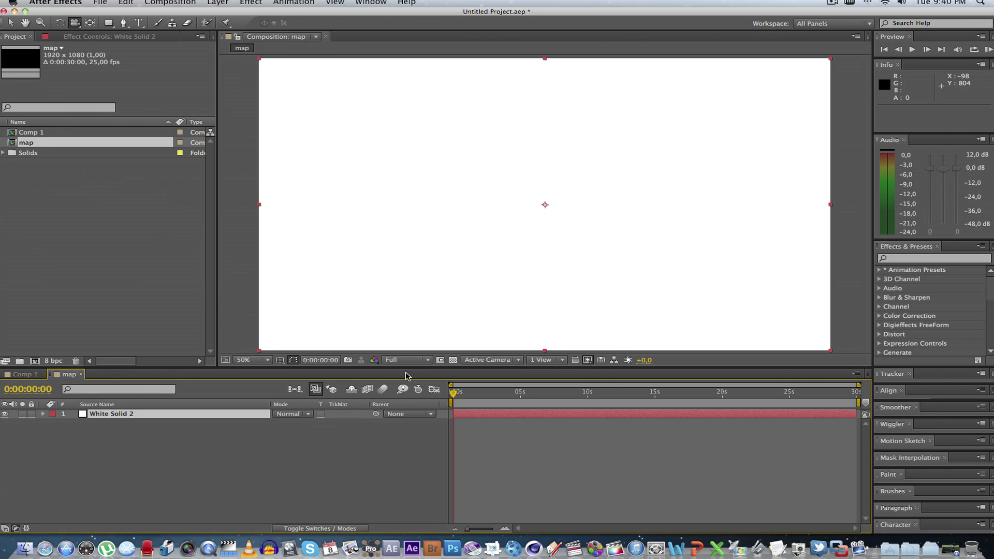
click(932, 258)
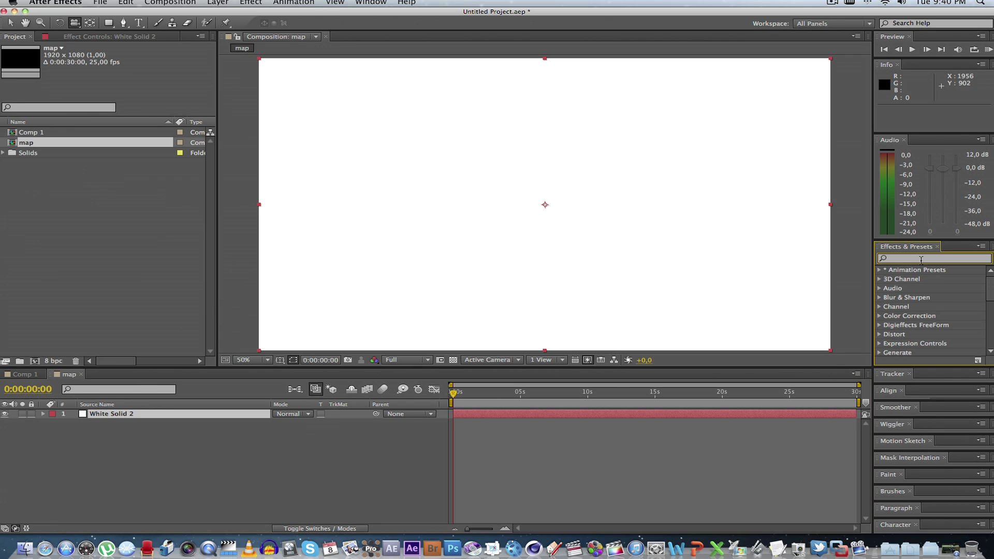
- Apply Linear Wipe at −90° to White Solid 2, keyframing Transition Completion to 0% at one second
text(l)
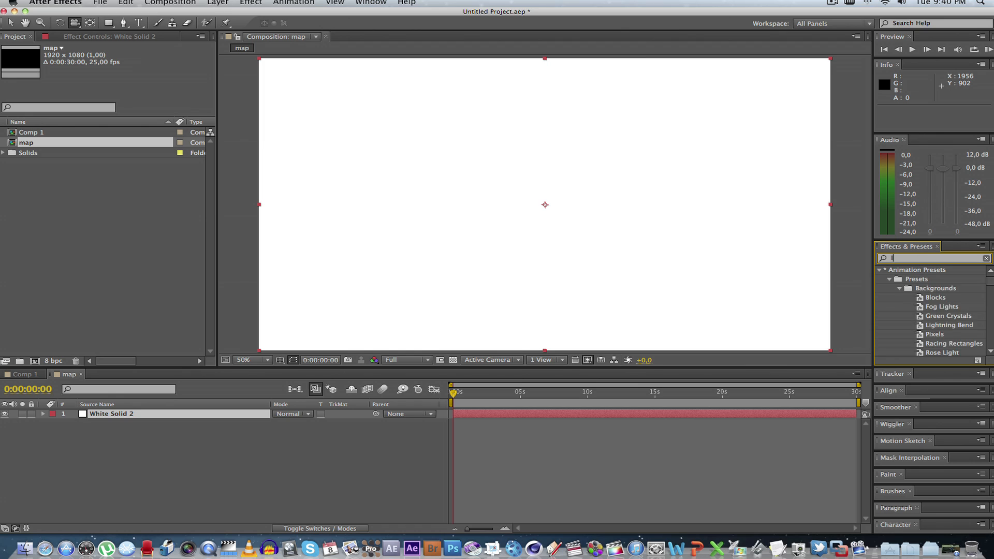
text(linear wip)
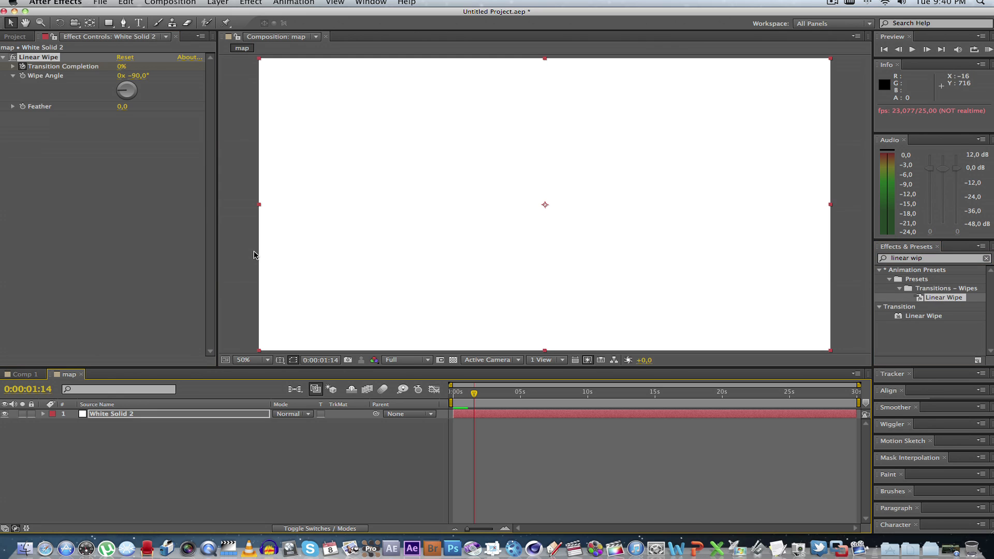
mouse_move(472, 386)
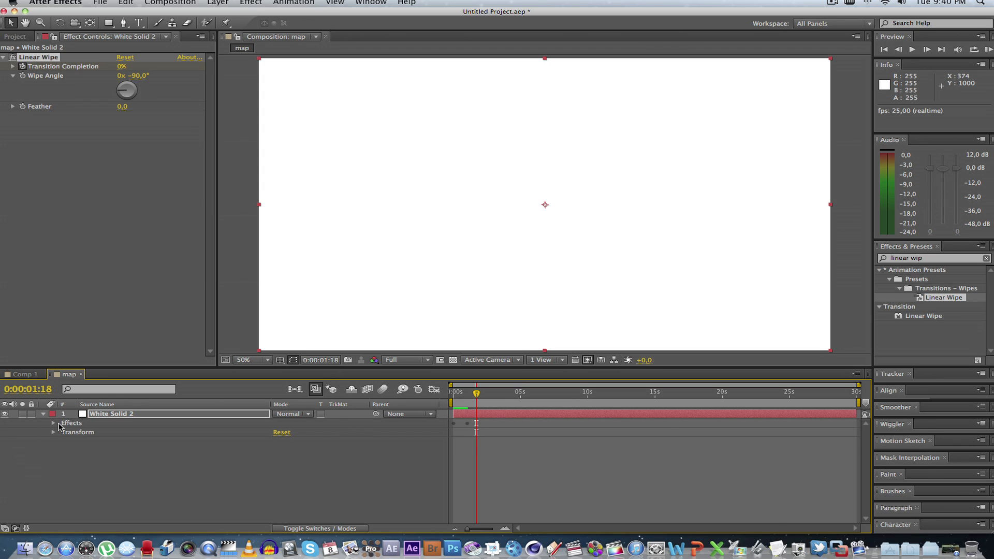
click(53, 422)
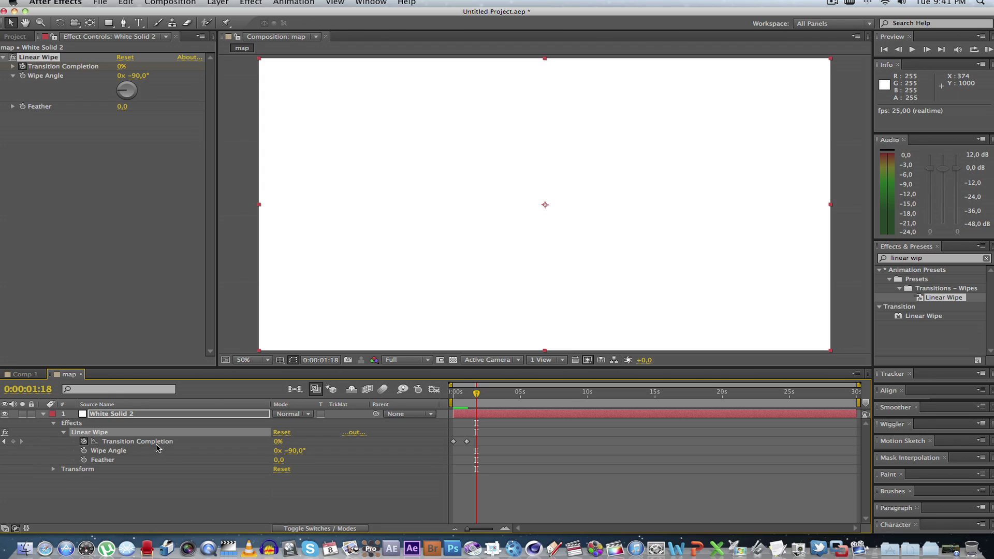
mouse_move(506, 411)
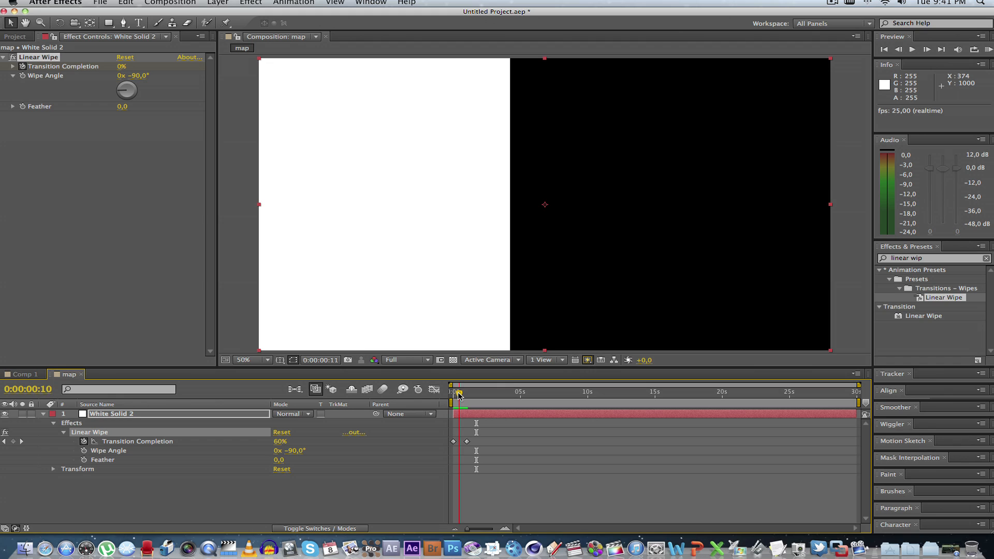
drag(458, 393, 467, 393)
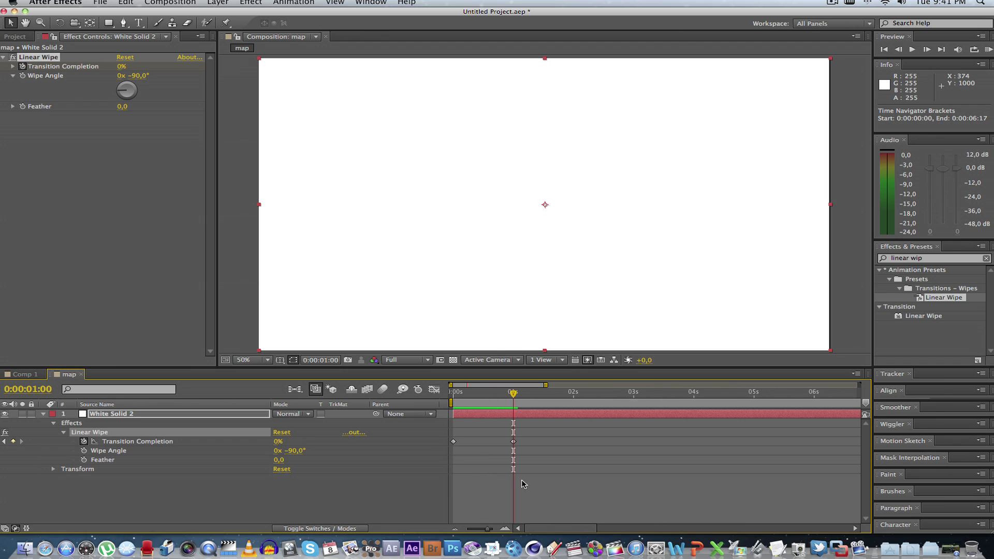
mouse_move(519, 451)
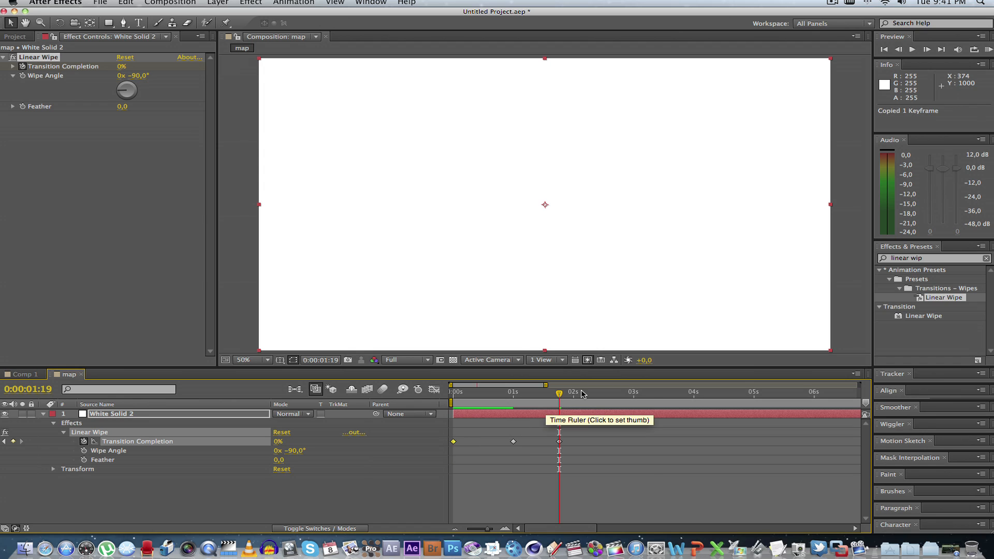
- Place the time at 0:00:01:04 for a 0% wipe keyframe and scrub to review the wipe
click(623, 391)
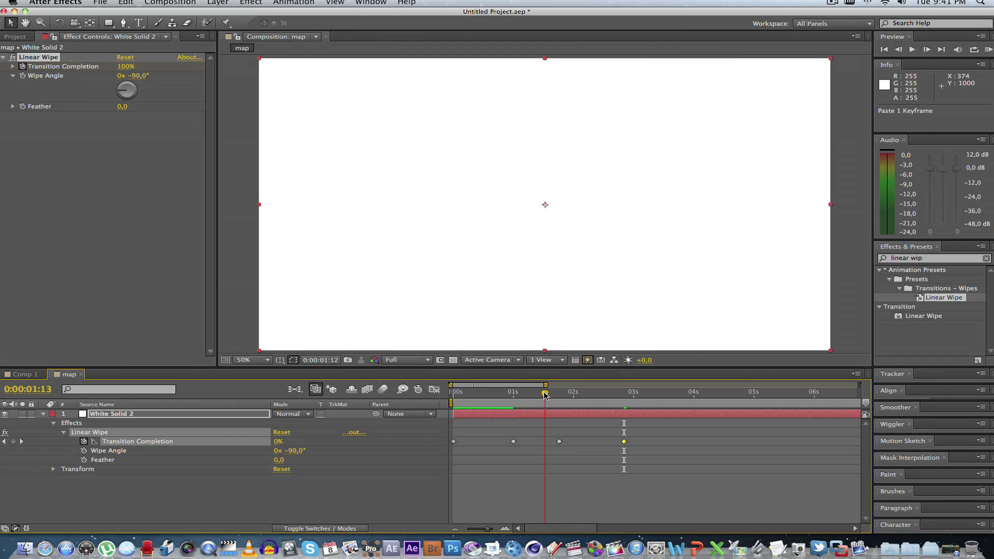
drag(545, 385, 612, 385)
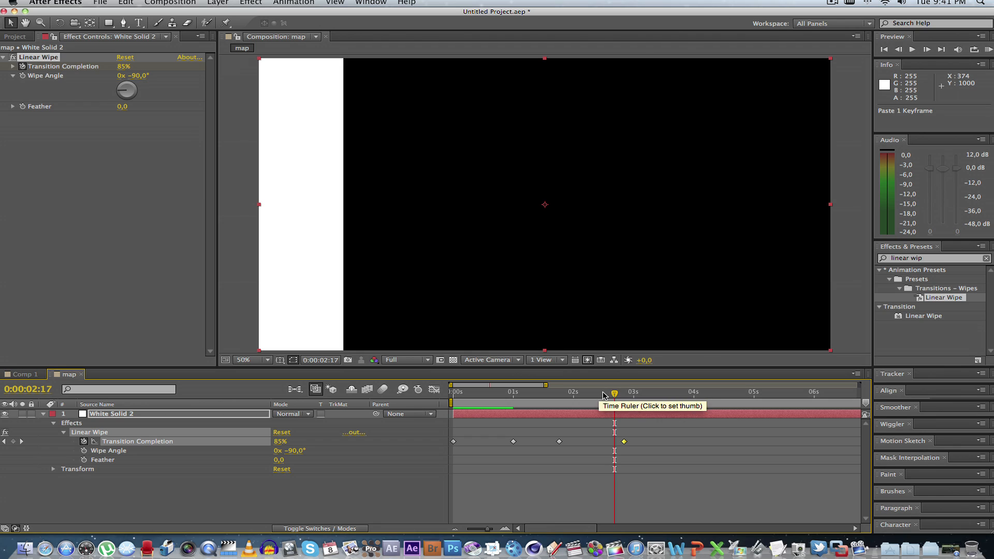
mouse_move(543, 267)
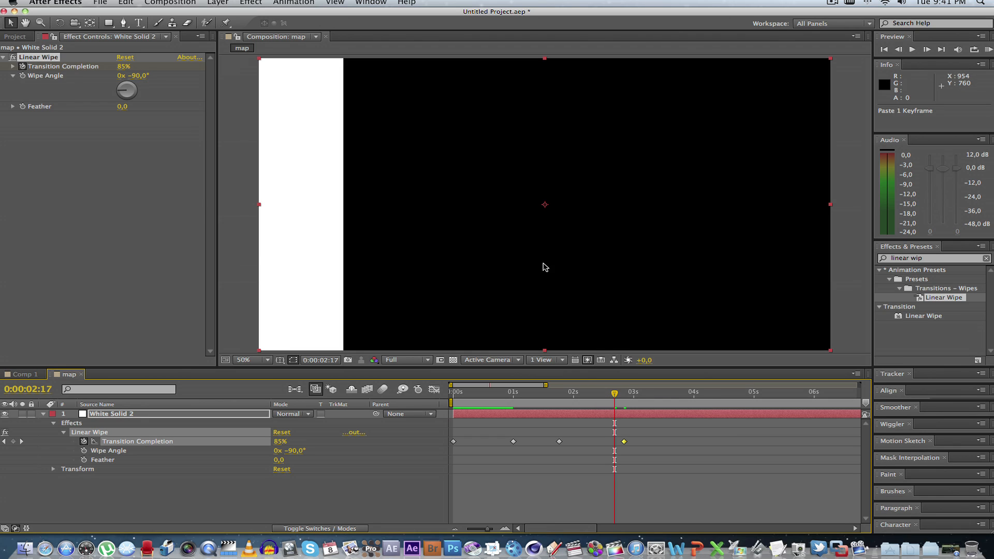
mouse_move(578, 397)
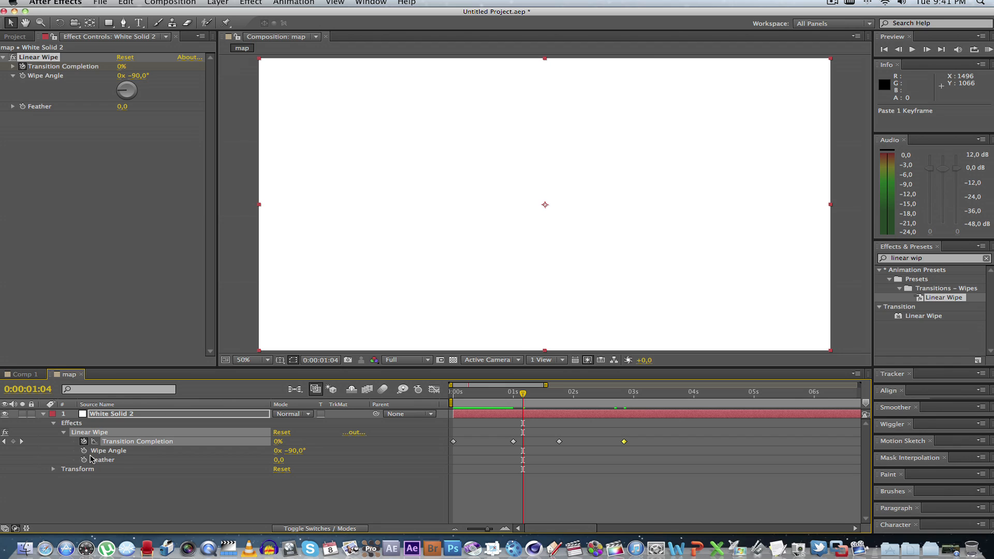
mouse_move(261, 457)
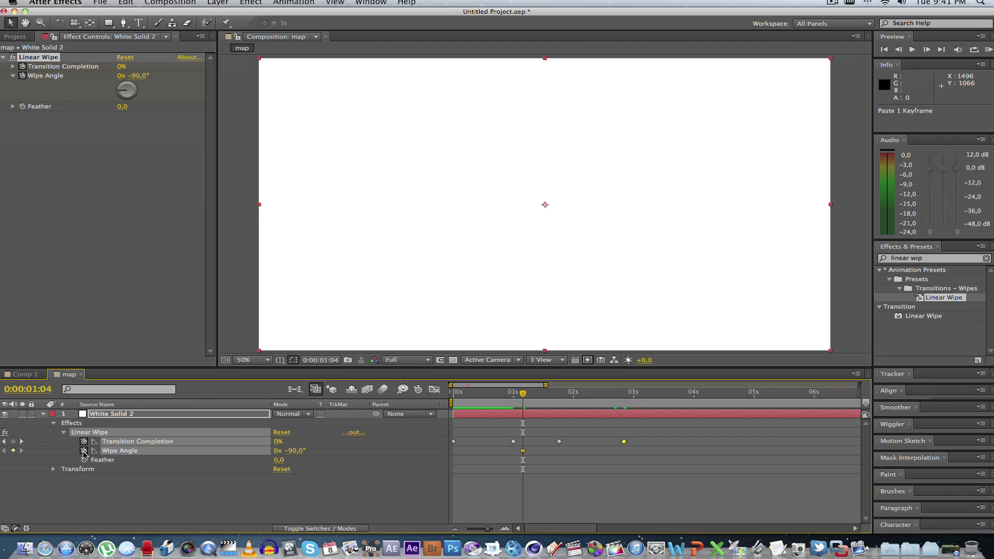
- At 0:00:01:11 set Wipe Angle to +90° and Feather to 200
drag(522, 394, 540, 394)
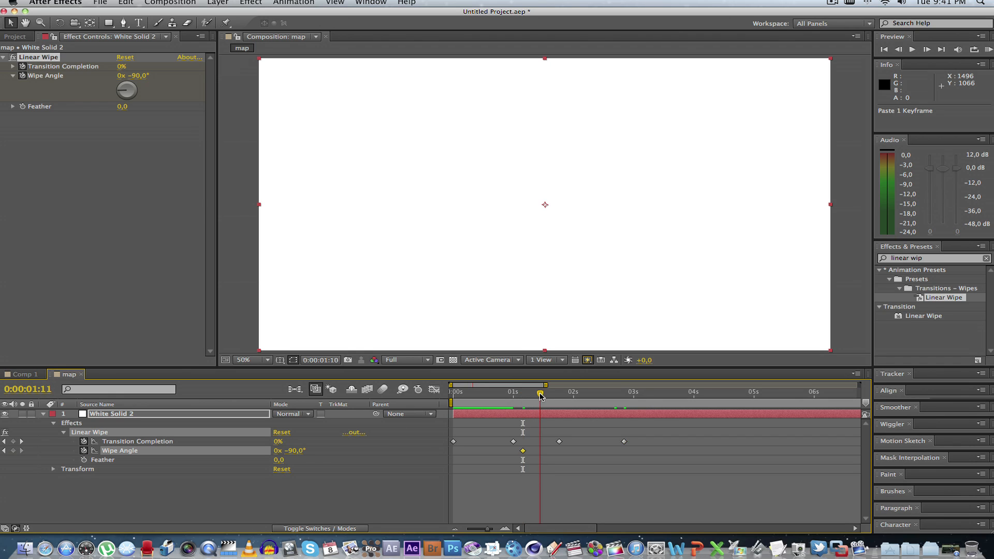
double_click(295, 451)
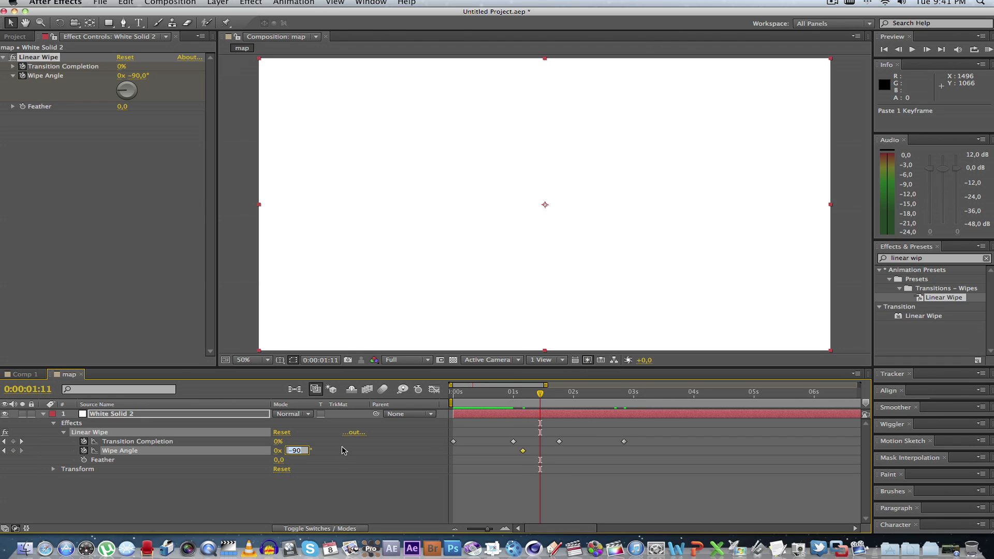
text(+90)
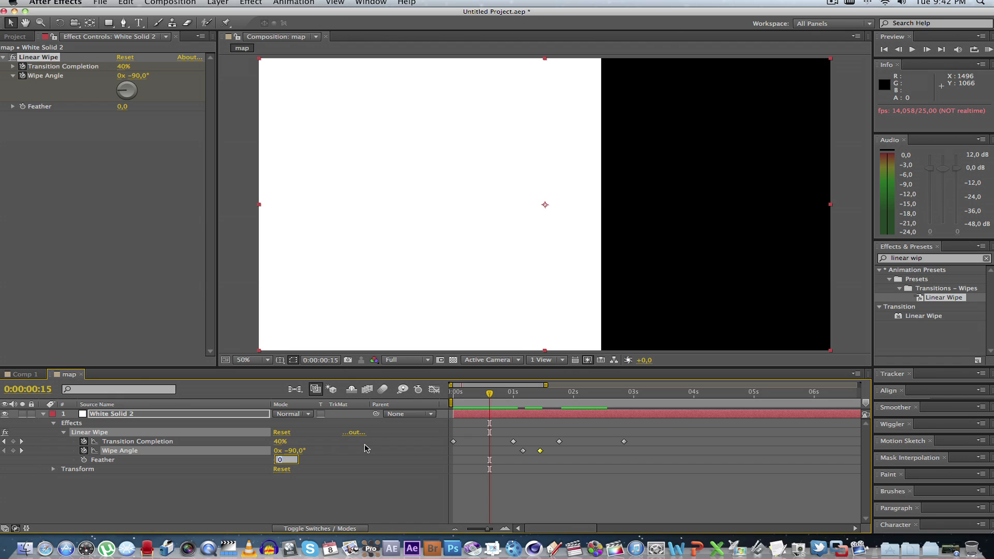
text(200)
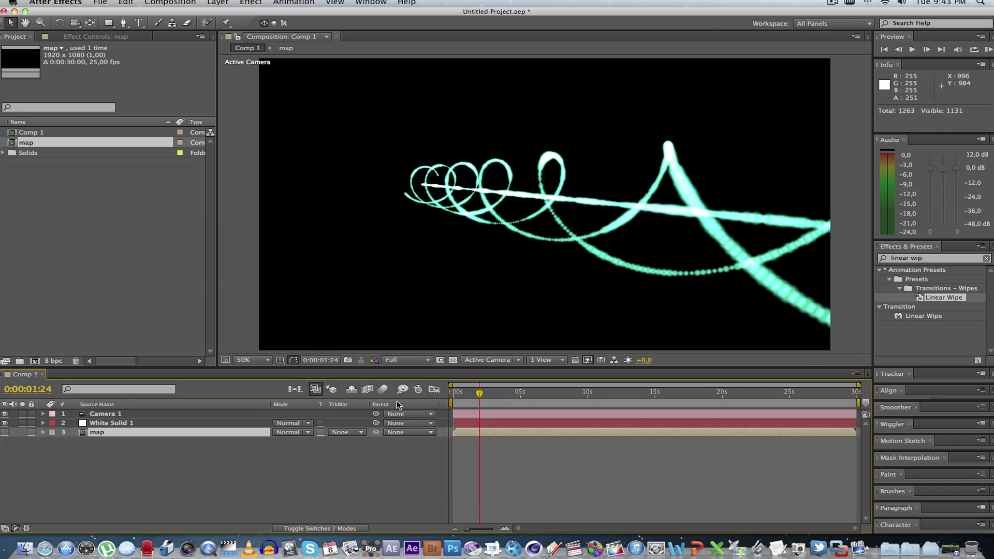
mouse_move(126, 423)
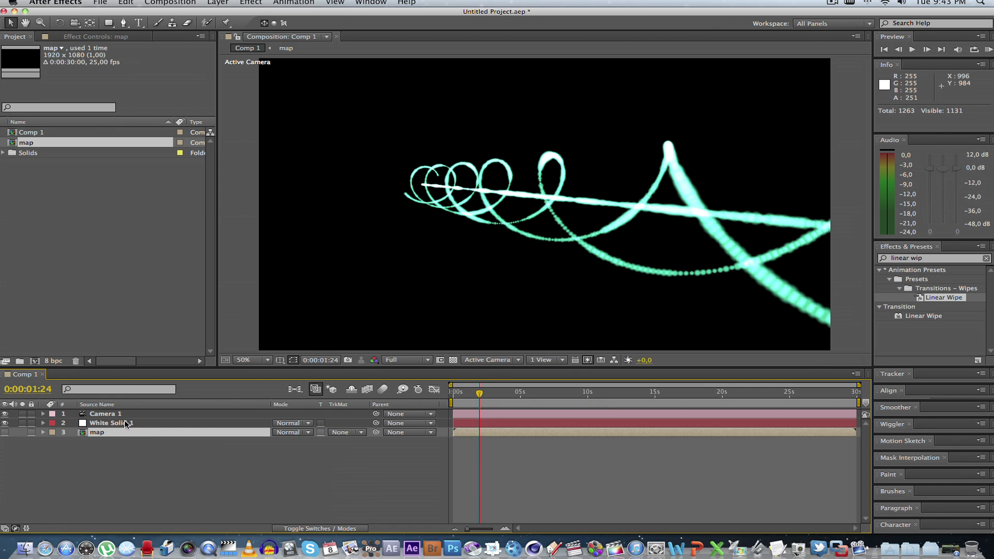
- Select White Solid 1 in Comp 1 and show its Form effect controls
click(110, 423)
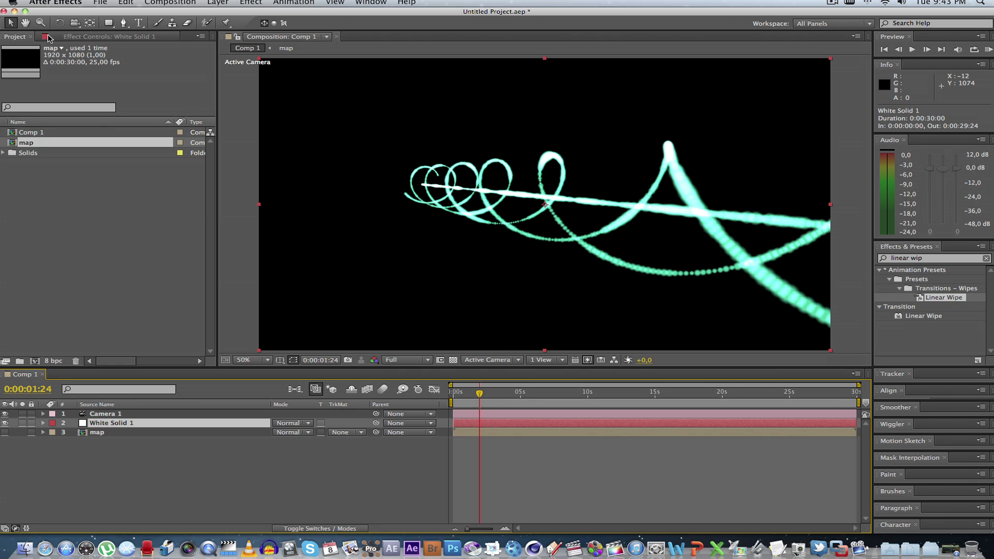
click(107, 37)
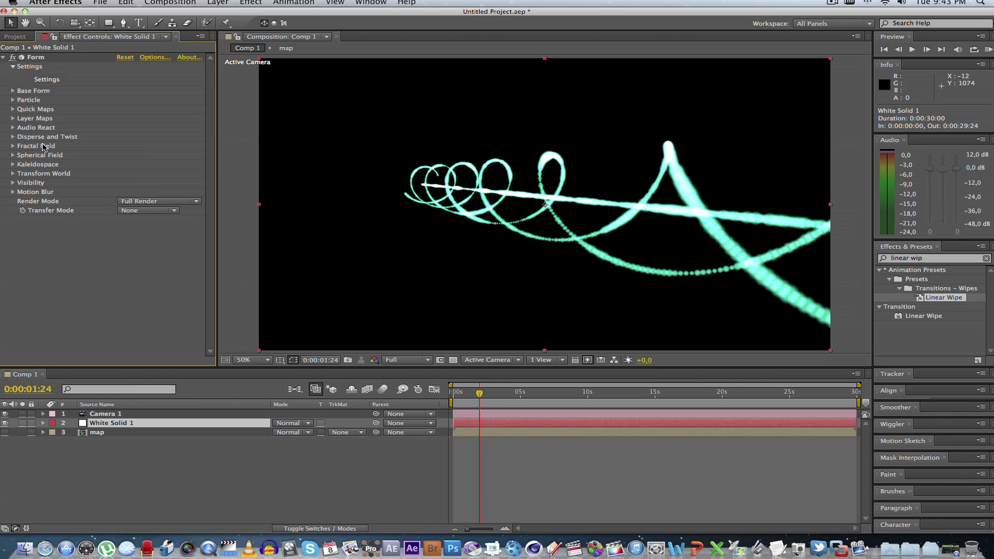
- In Form Layer Maps, use the map layer as Color and Alpha, A to A, mapped over XY
click(12, 118)
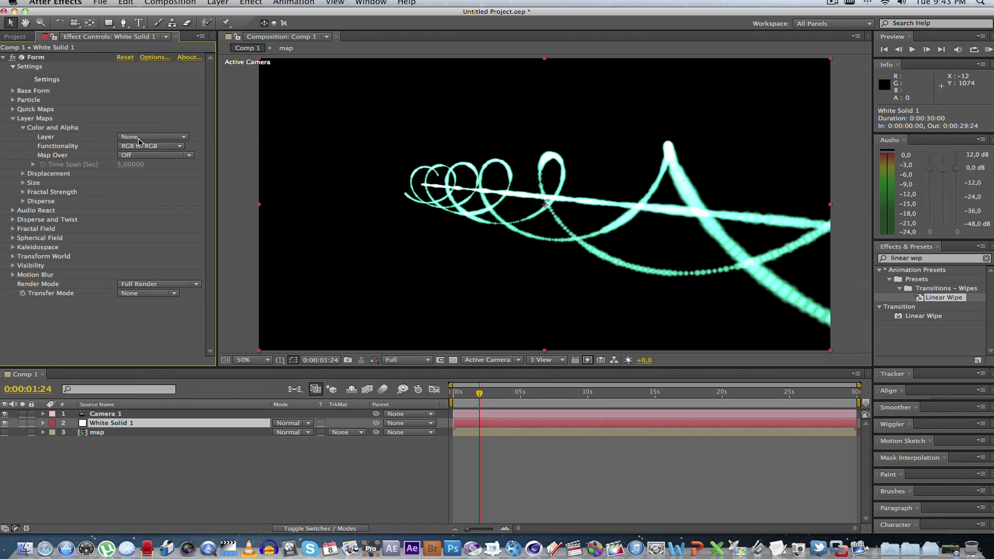
mouse_move(185, 138)
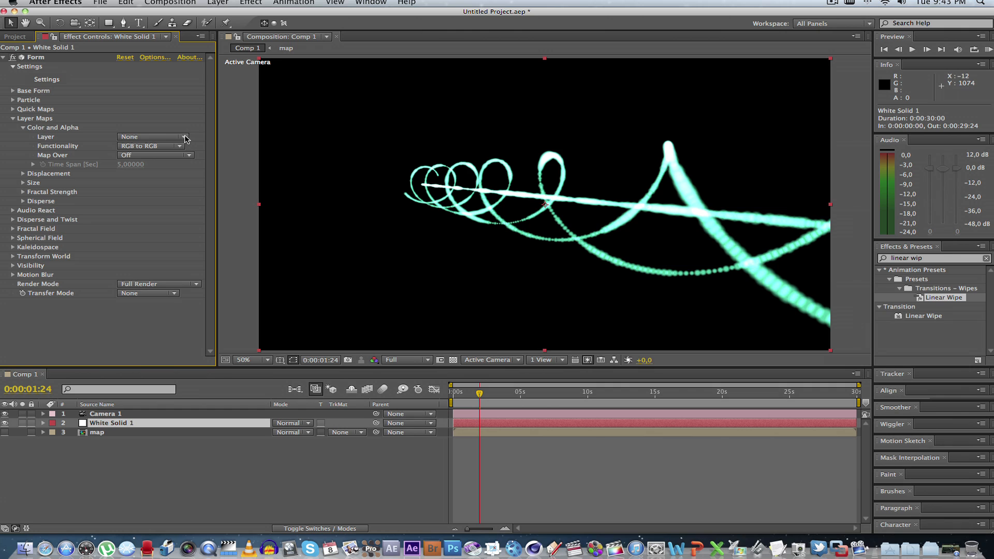
click(152, 136)
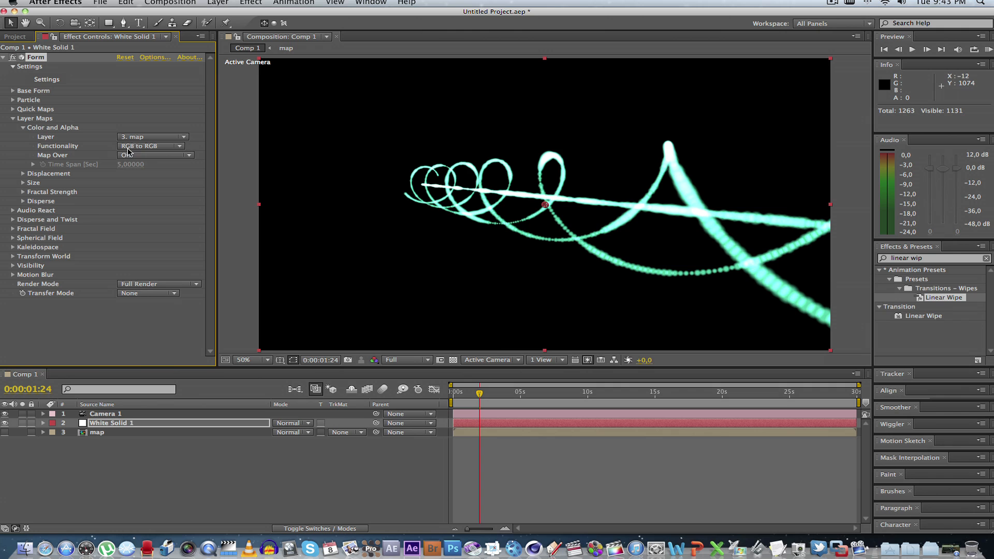
click(151, 146)
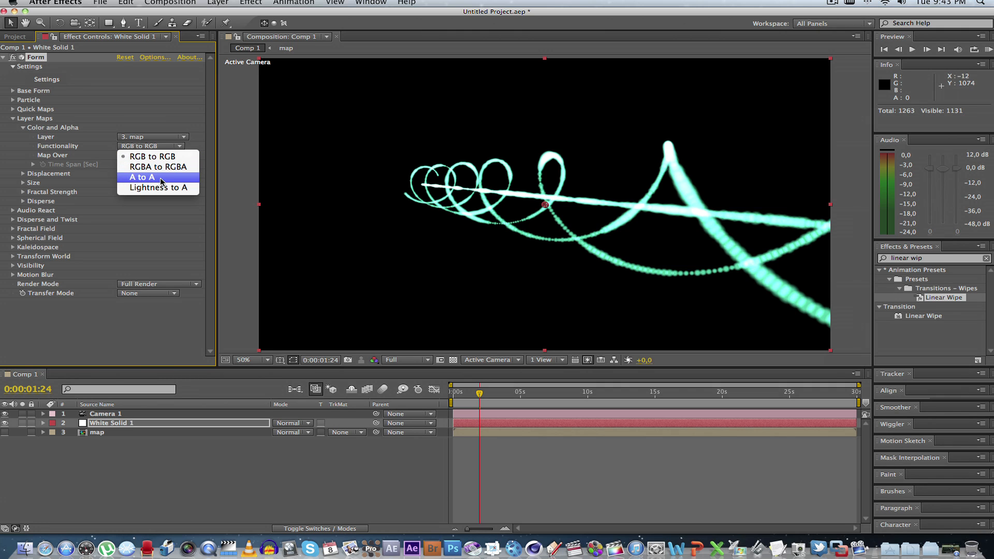
click(142, 177)
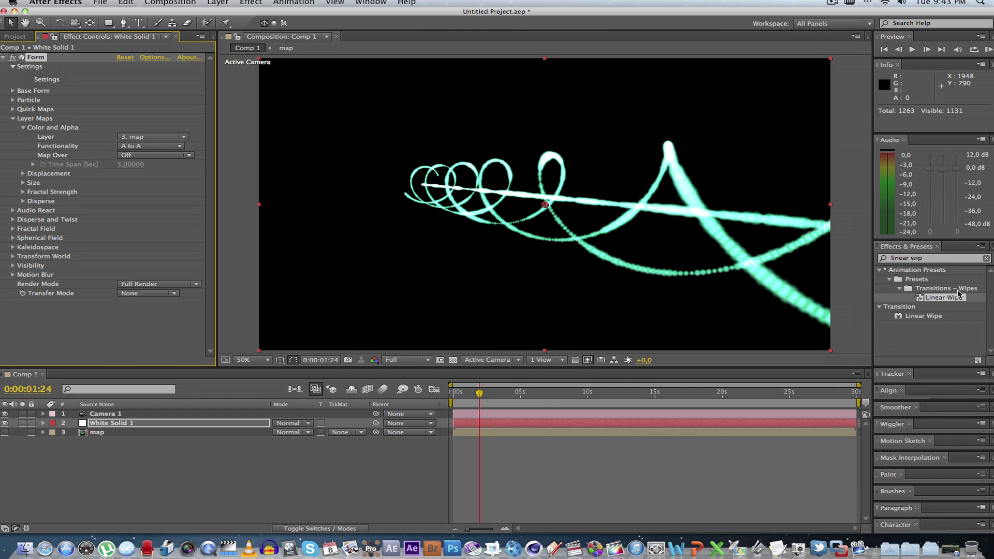
mouse_move(96, 158)
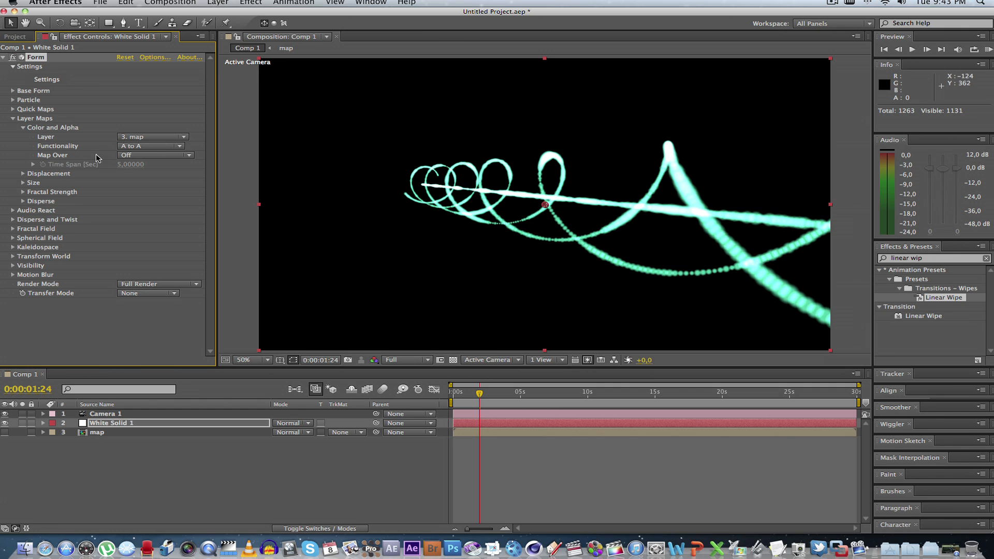
click(152, 156)
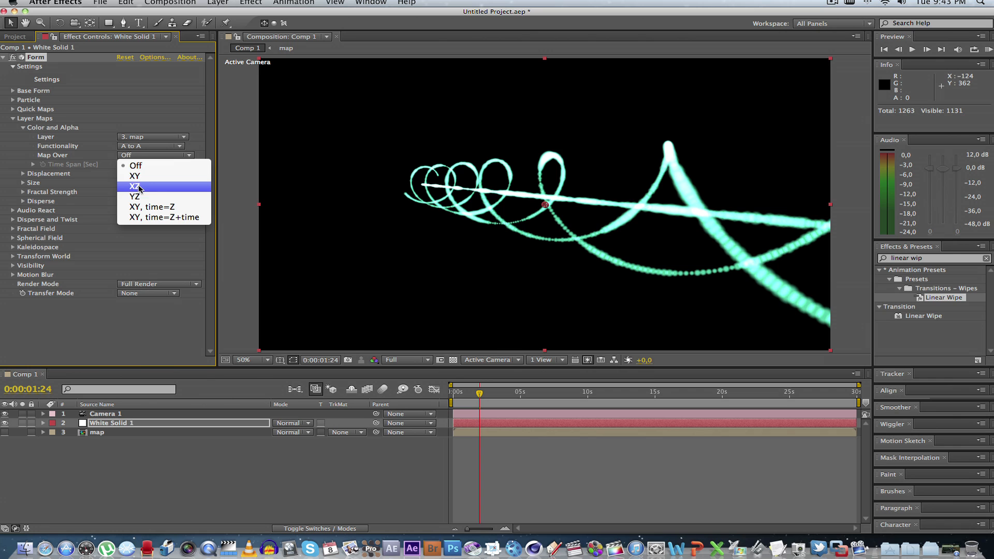
click(133, 176)
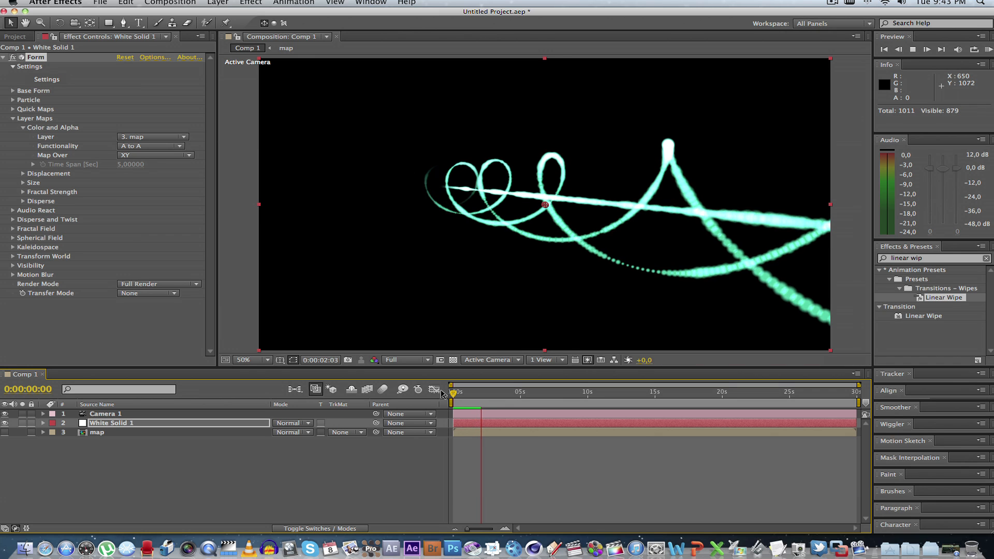
- Preview the beam wiping on to about frame 22, then select White Solid 1
click(480, 392)
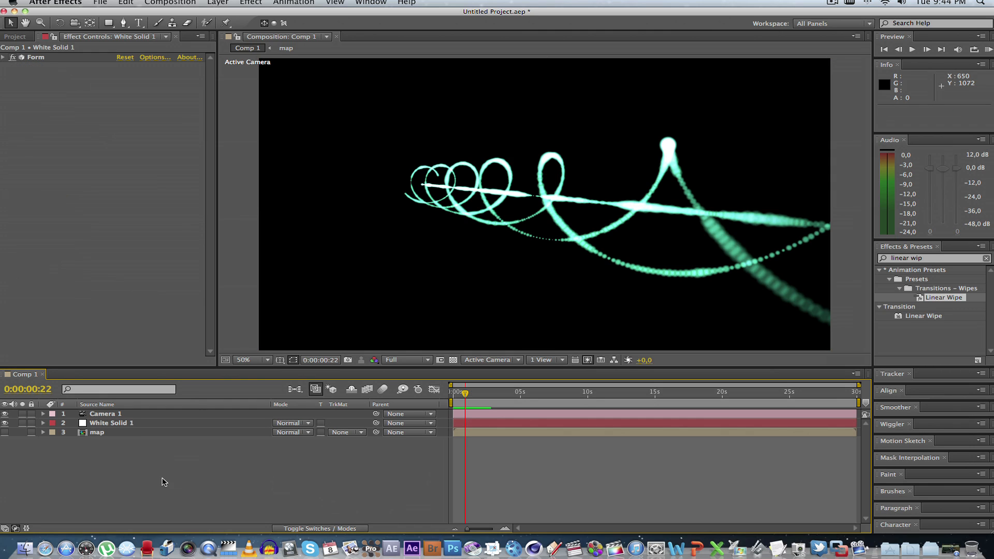
click(111, 422)
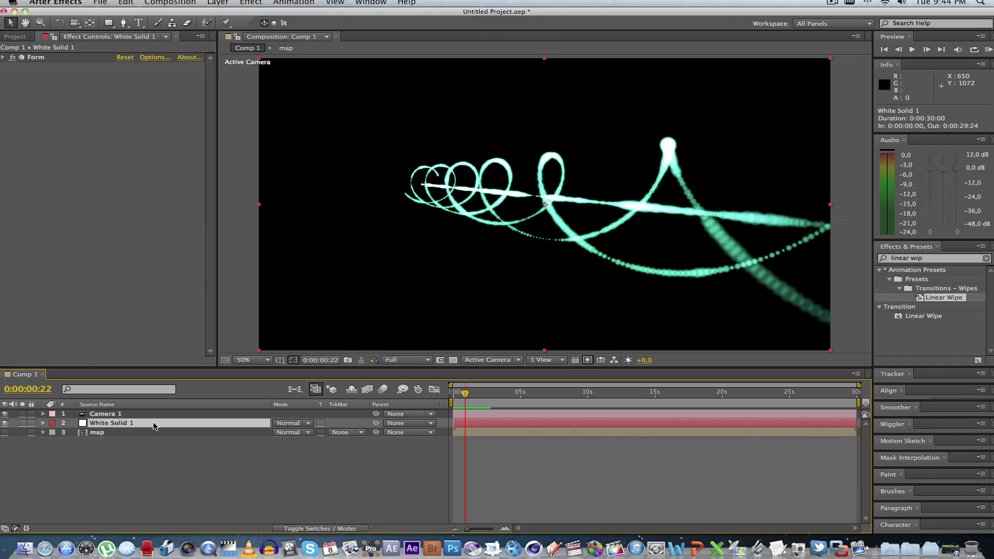
- Rename White Solid 1 to 'Light Green'
double_click(112, 423)
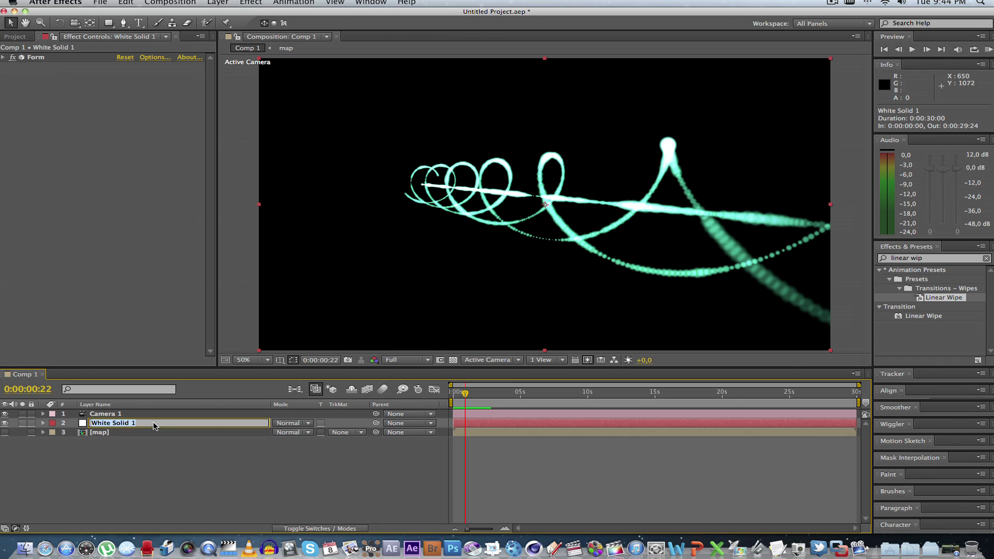
text(Light Green)
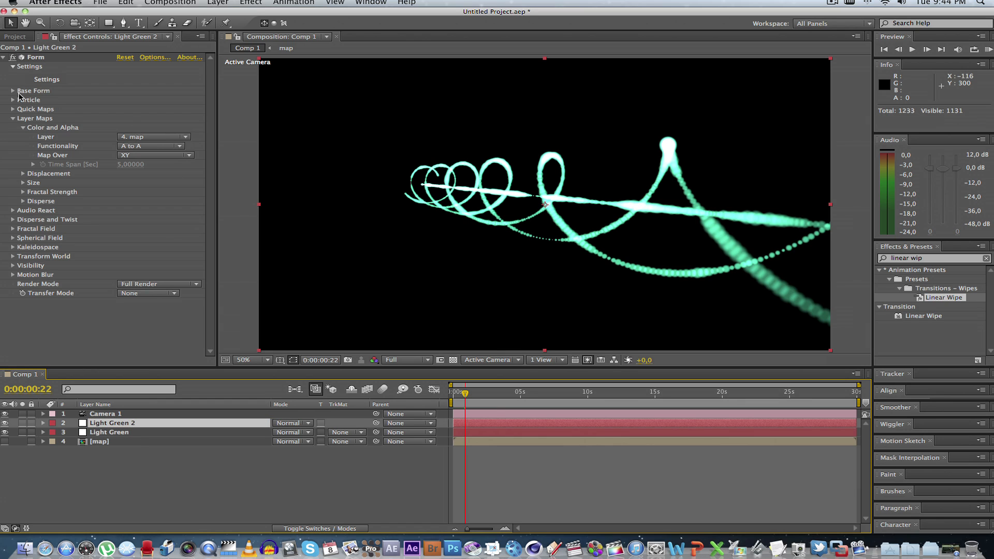
- Reveal Light Green 2's particle and base form settings and give it a yellow particle colour
click(12, 100)
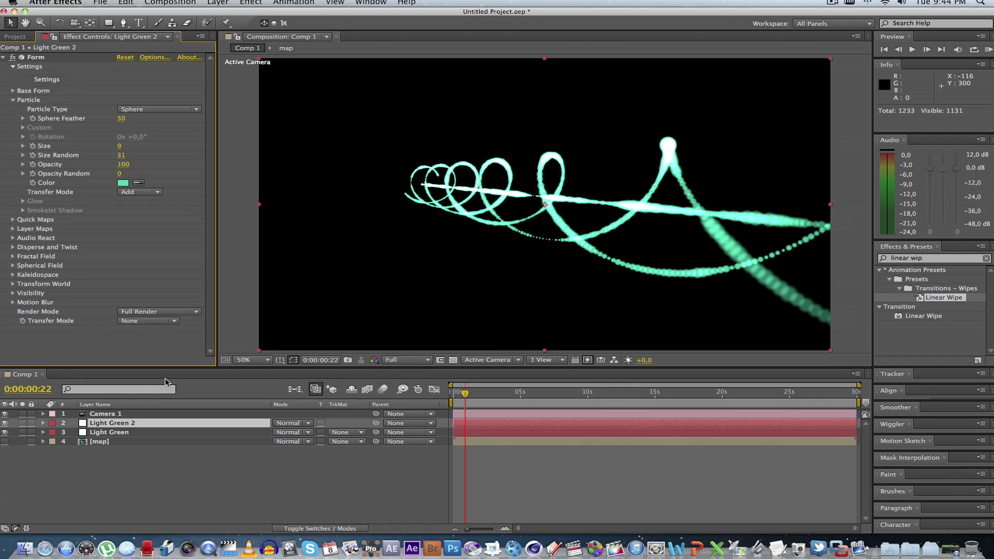
mouse_move(119, 150)
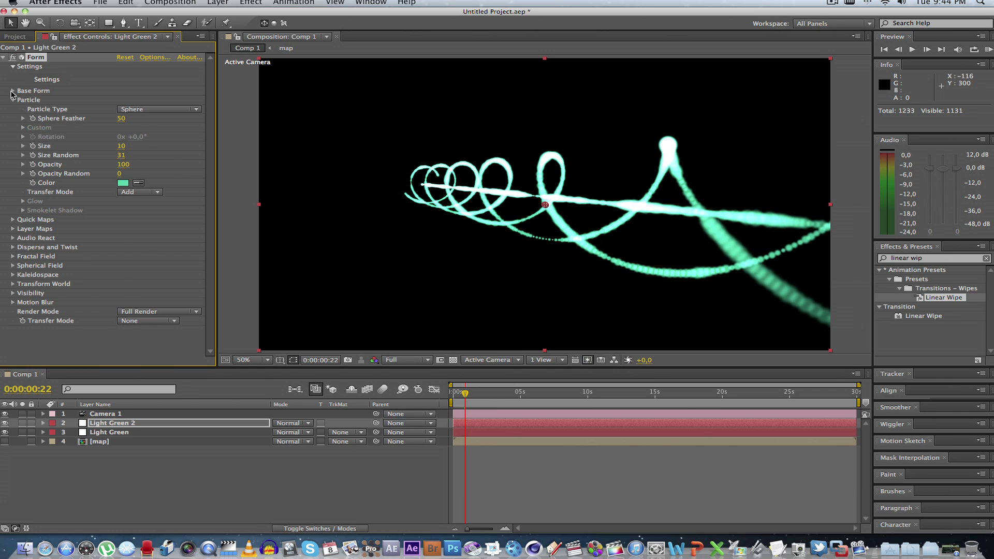
click(13, 90)
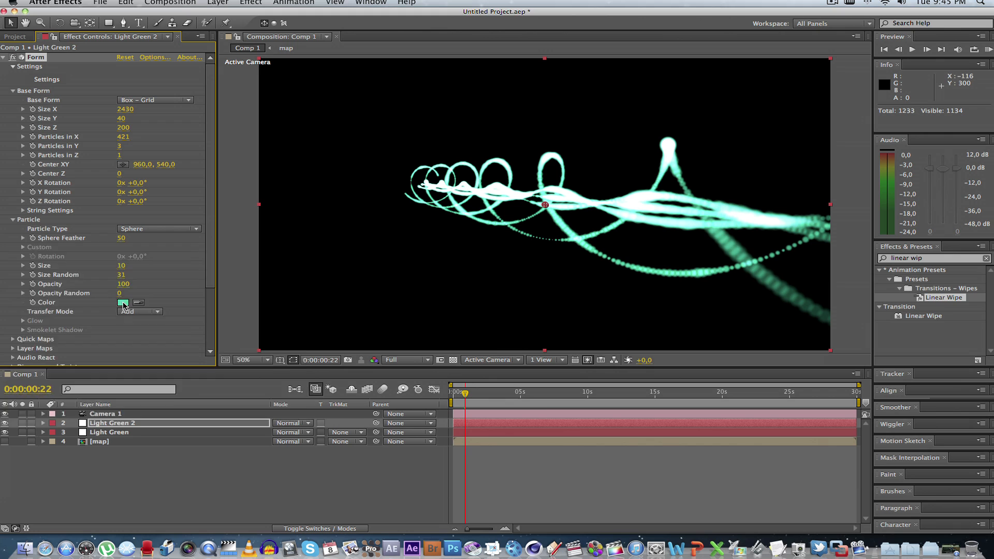
click(123, 303)
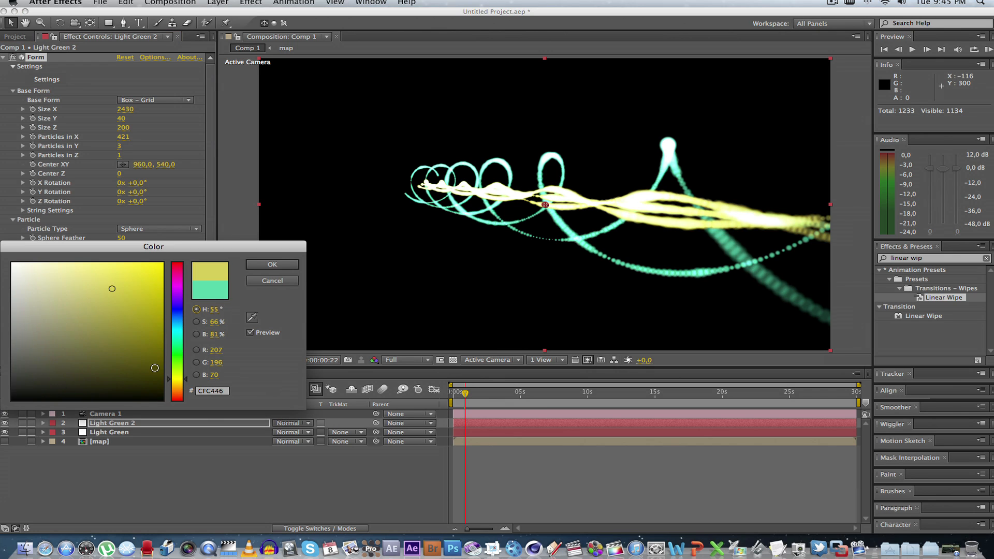
drag(112, 289, 107, 304)
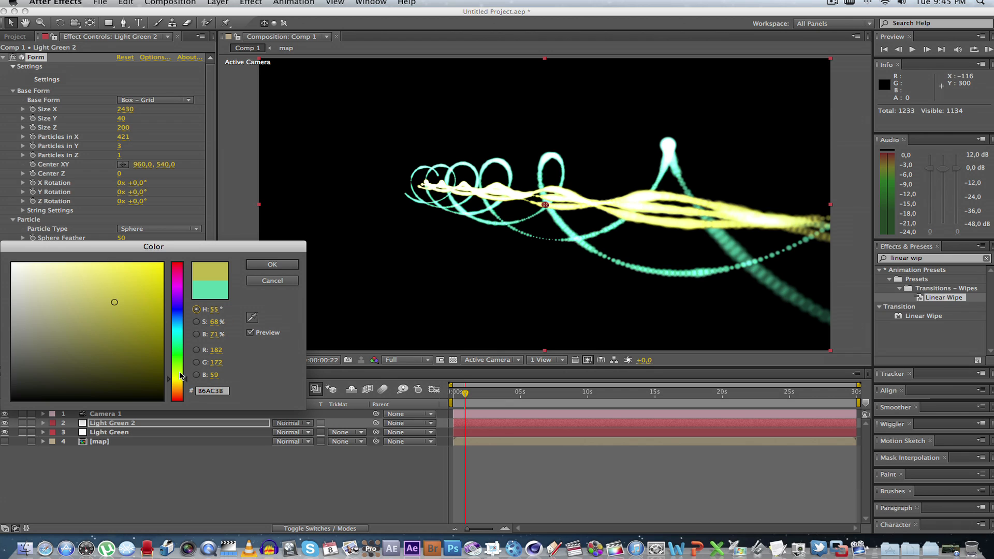
click(272, 264)
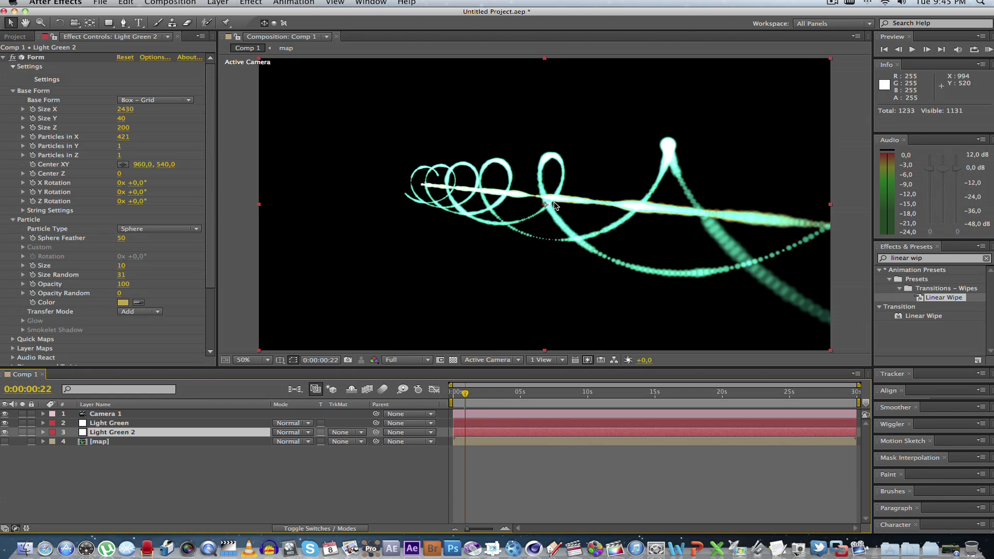
mouse_move(138, 441)
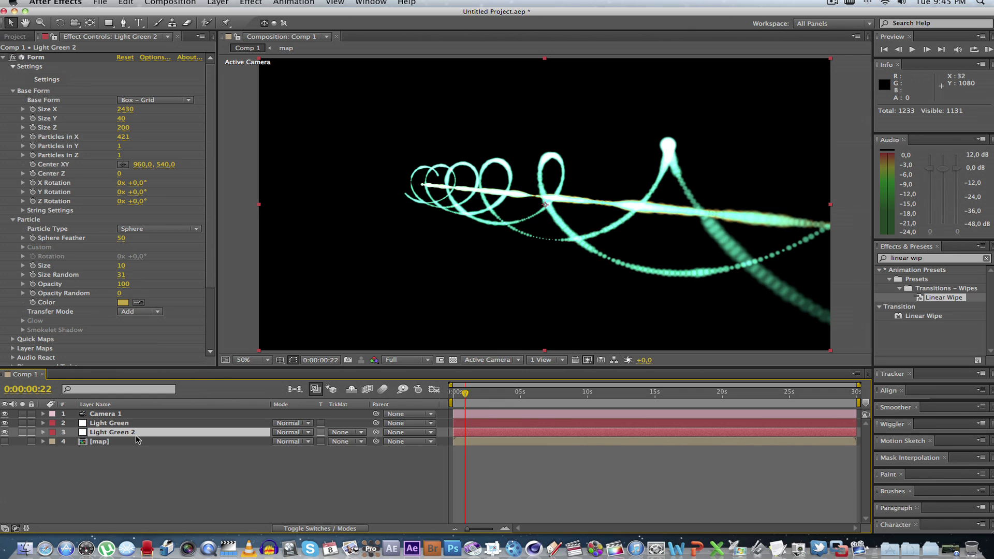
- Rename the yellow Light Green 2 layer to 'Core'
double_click(111, 431)
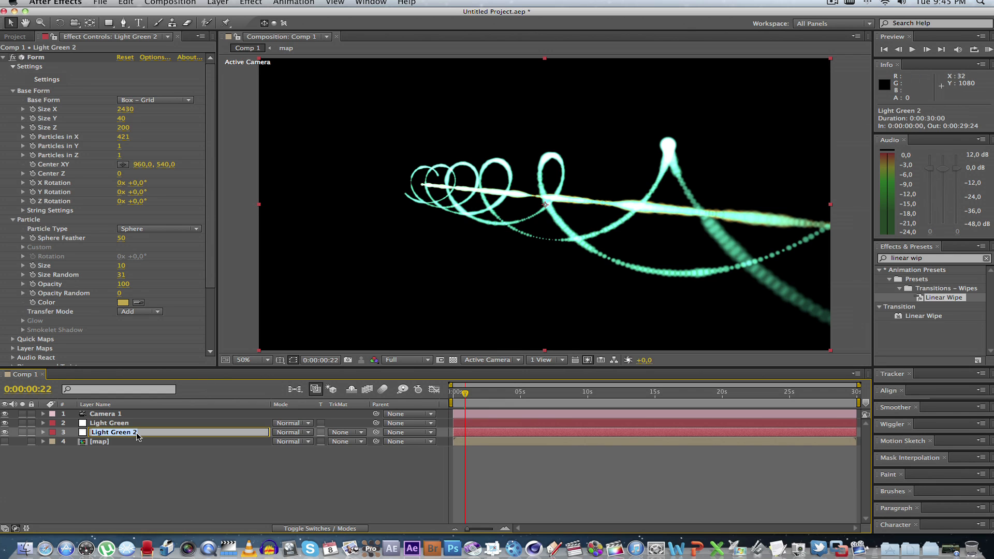
text(Core)
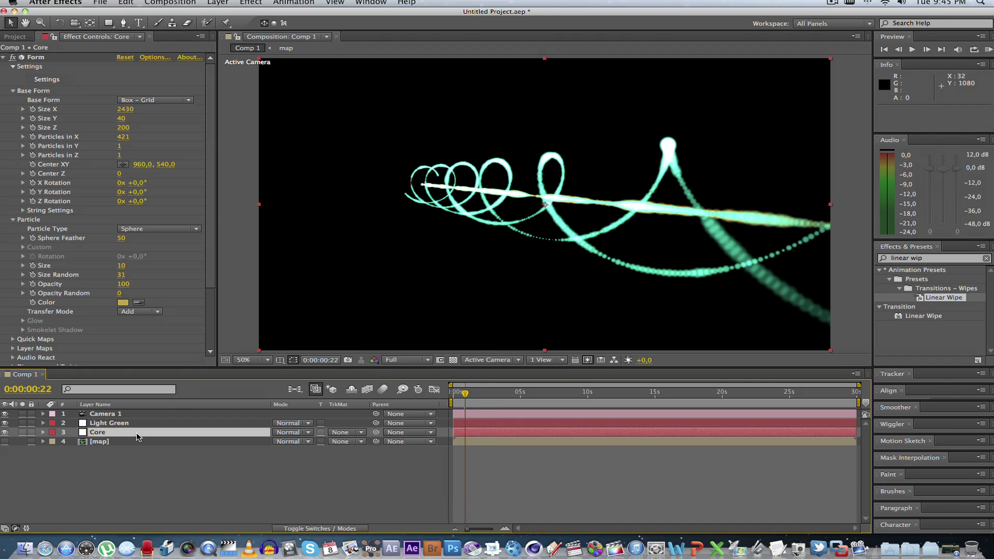
mouse_move(364, 387)
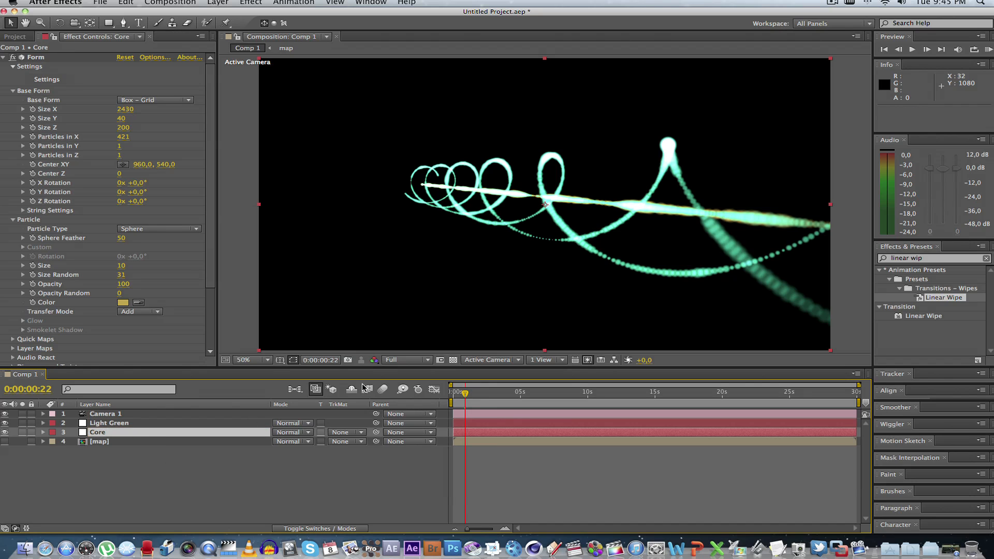
- Set the Core beam's Disperse and Twist twist value to 5
scroll(down, 3)
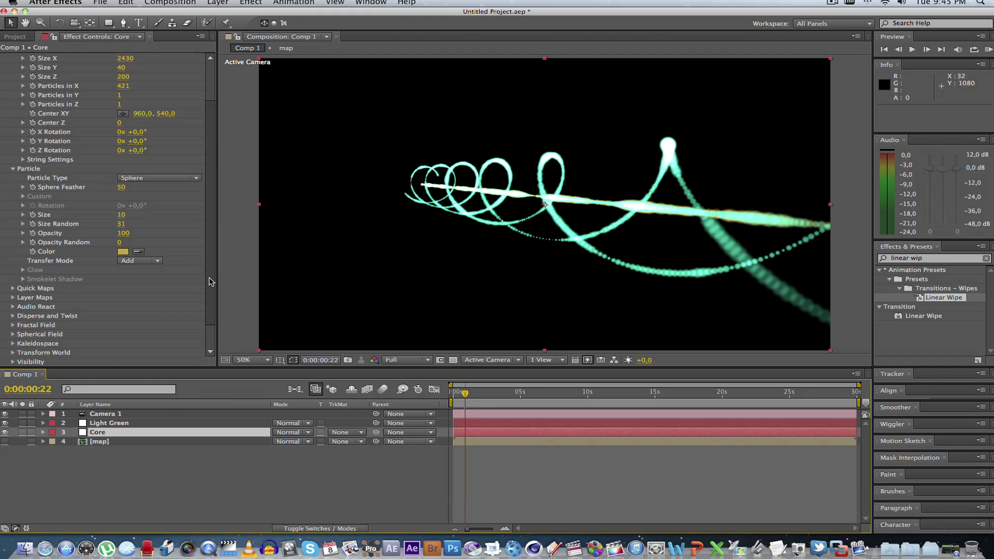
scroll(down, 3)
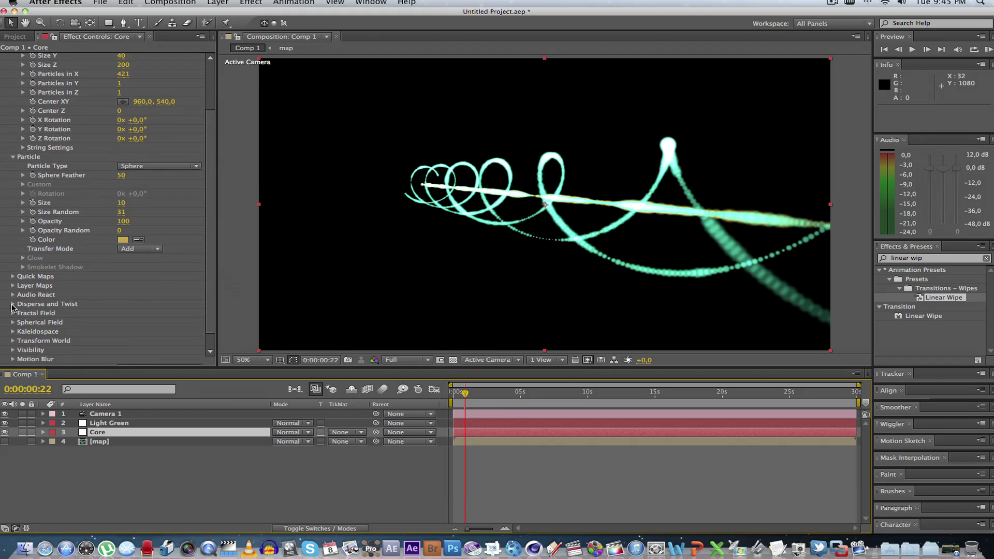
click(13, 303)
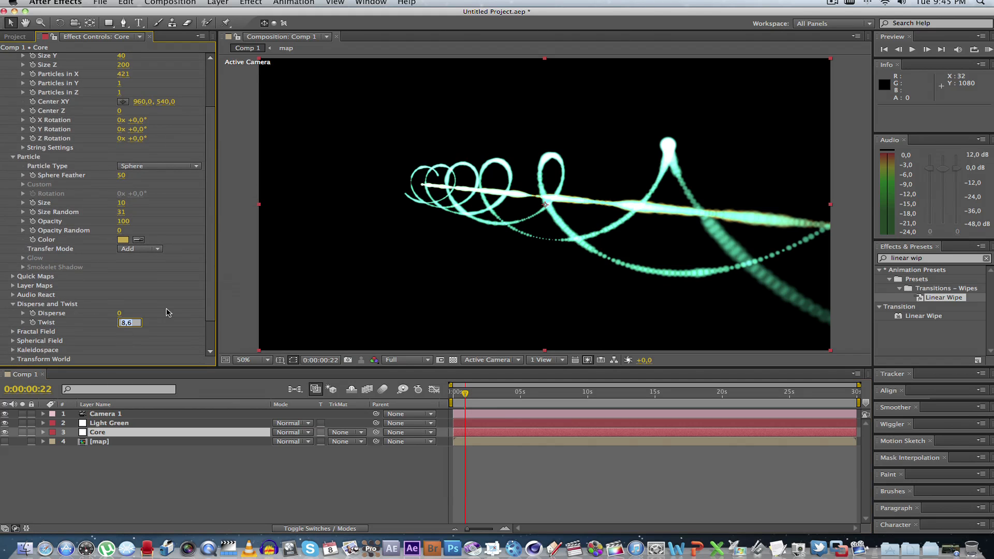
text(5)
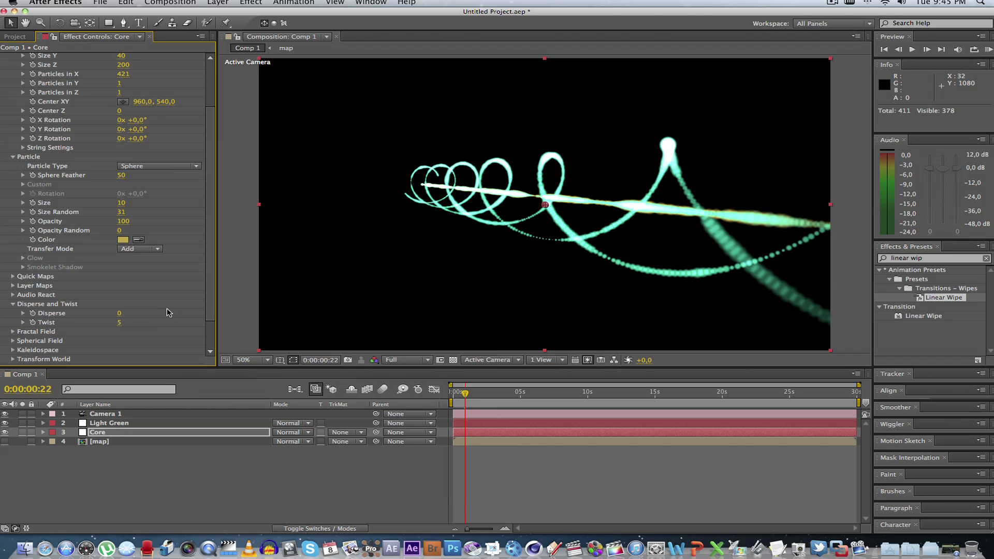
scroll(down, 3)
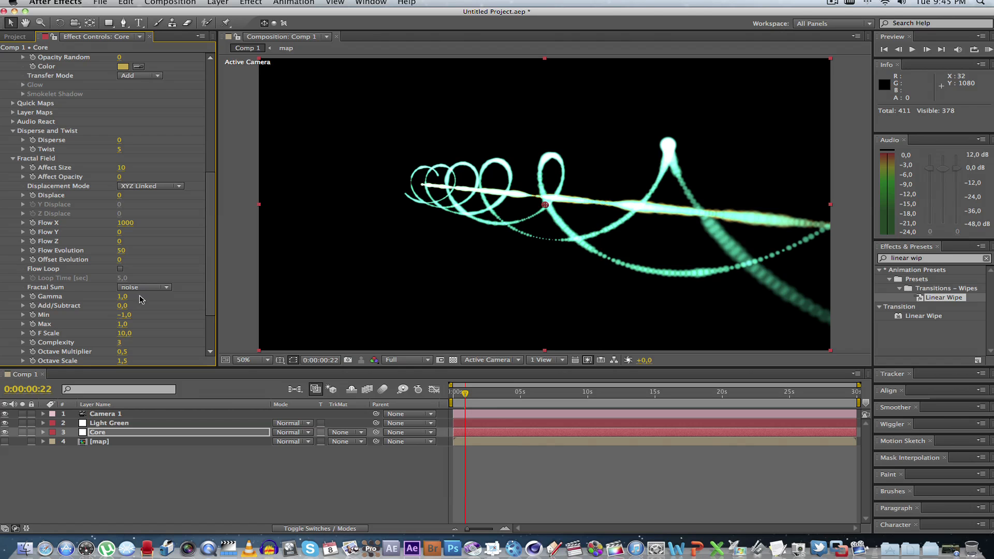
mouse_move(193, 307)
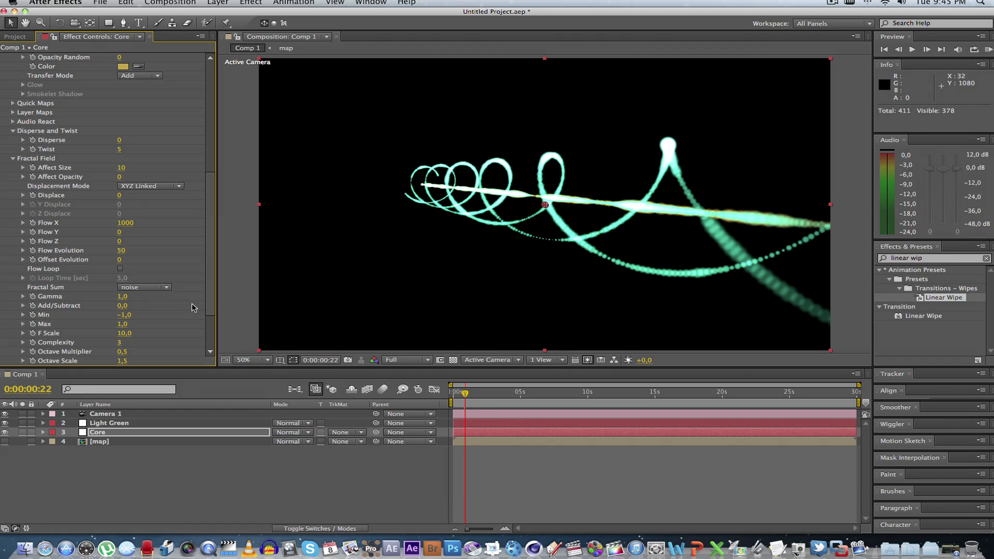
scroll(down, 3)
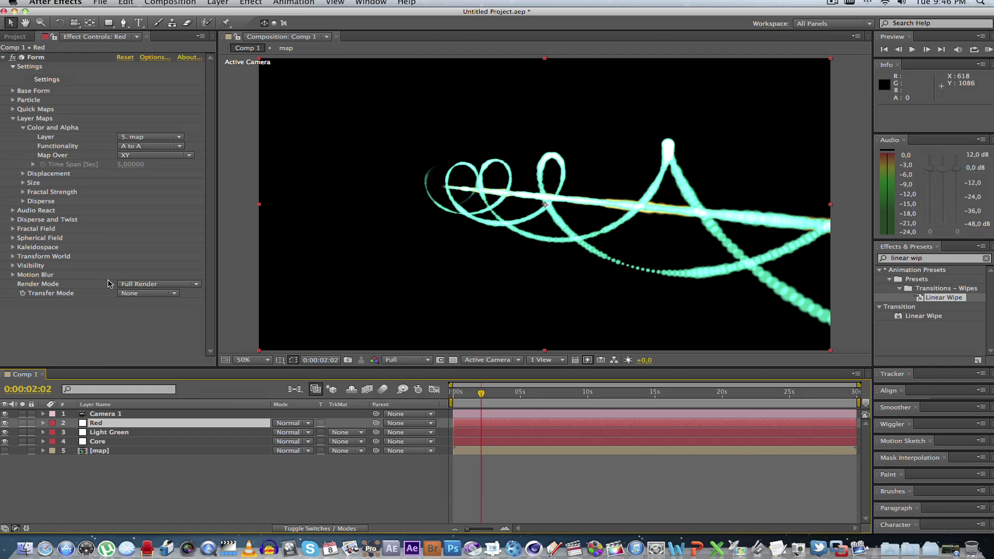
- Make the Red layer's particle colour pure red (FF0000) and reveal its Disperse and Twist settings
click(12, 99)
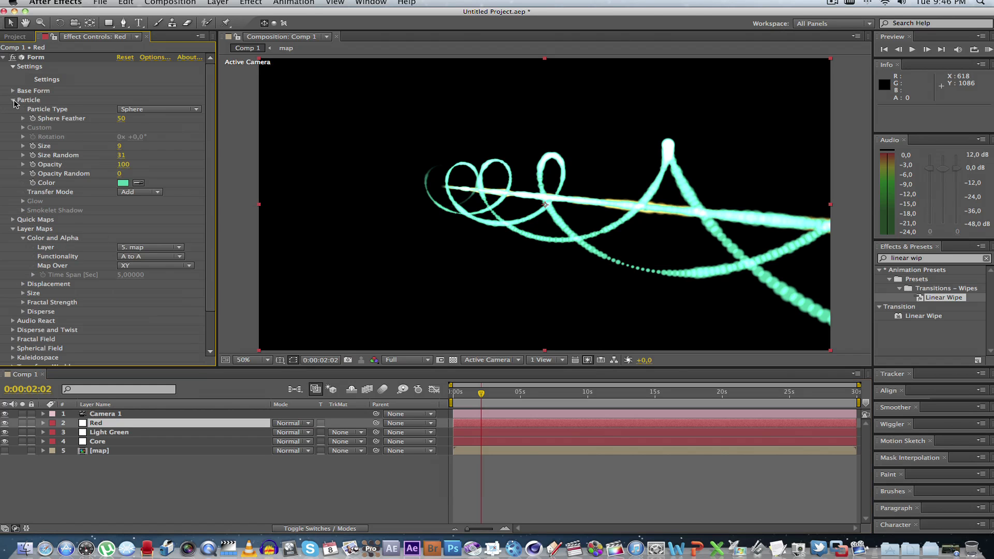
click(123, 183)
text(FF0000)
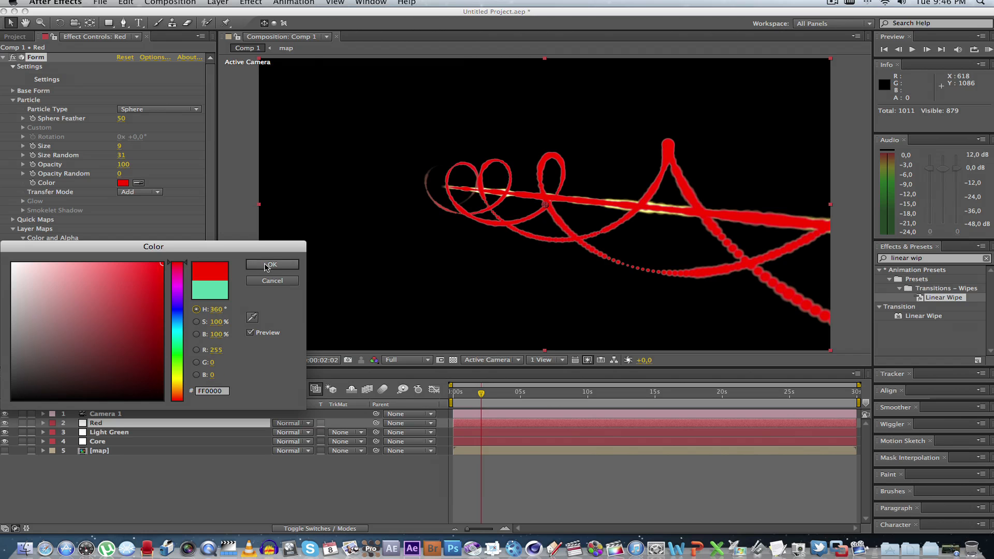
click(270, 263)
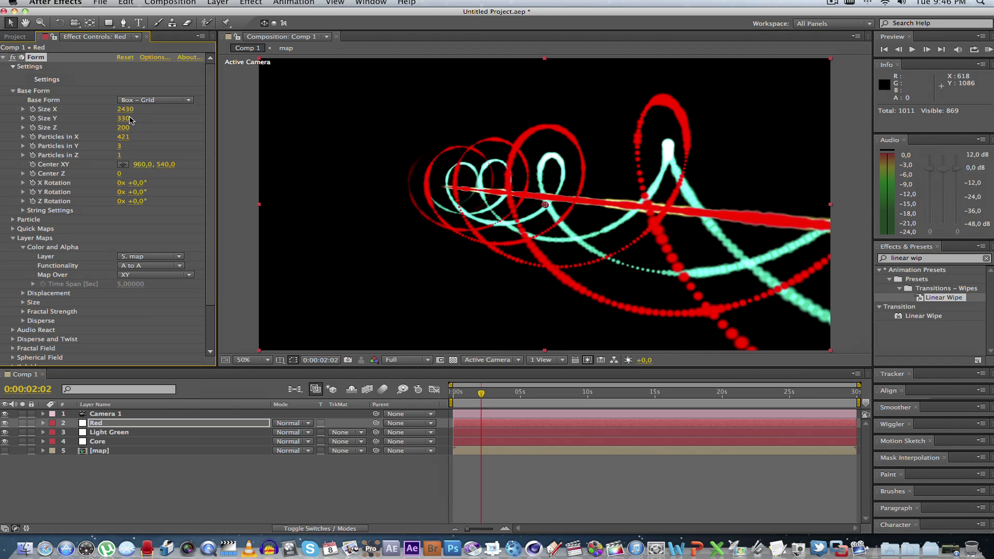
scroll(down, 3)
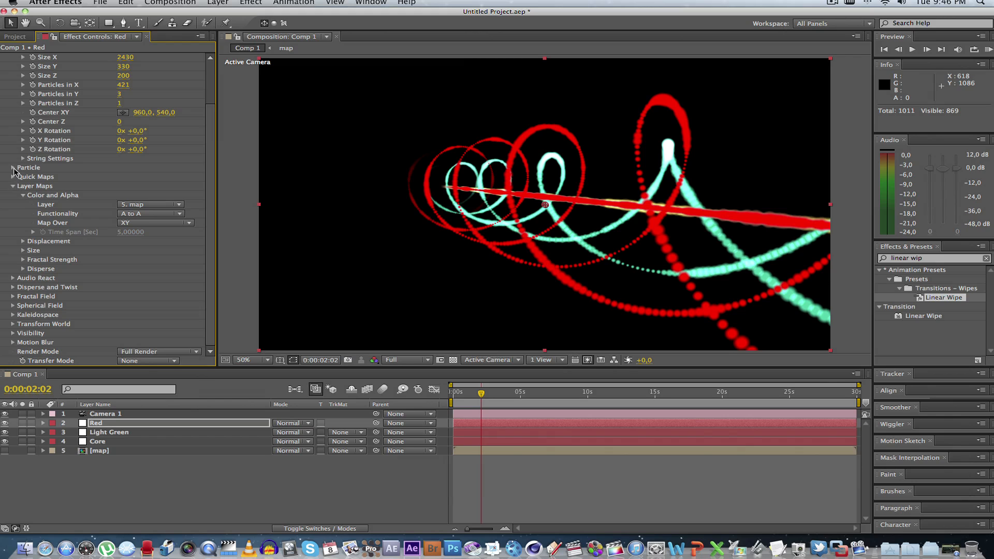
click(14, 287)
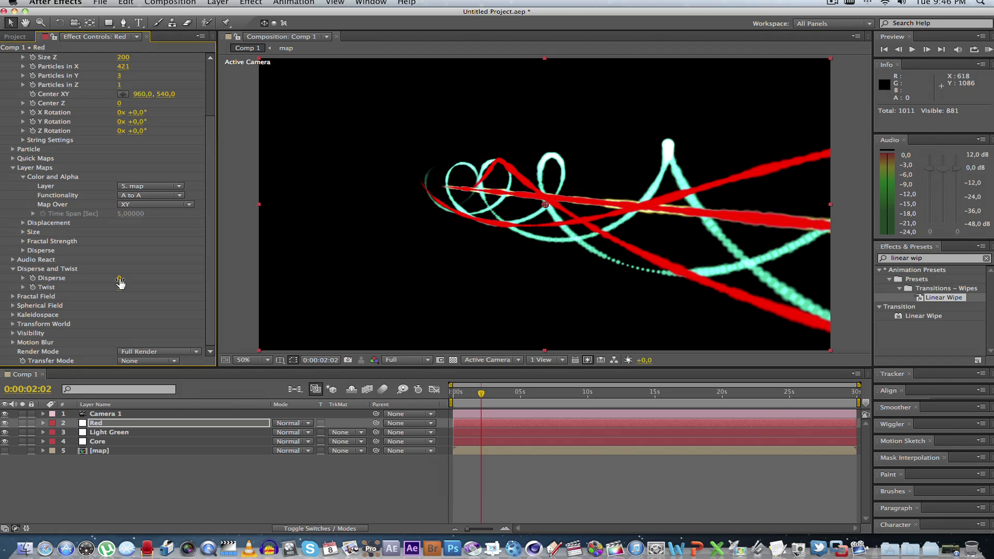
- On the Red layer set Disperse to 48 and Particle Size to 4 for small scattered dots
drag(120, 277, 171, 277)
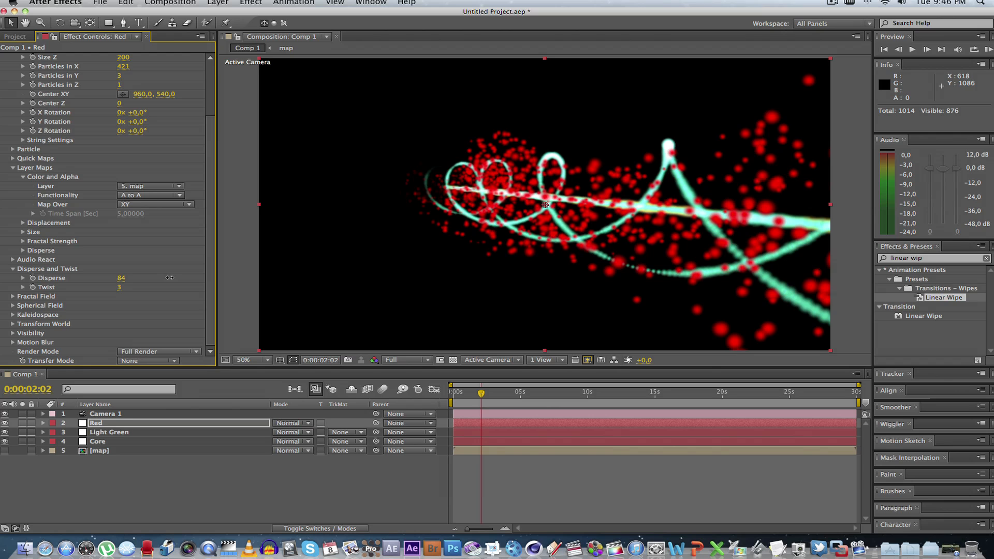
drag(121, 277, 121, 277)
text(48)
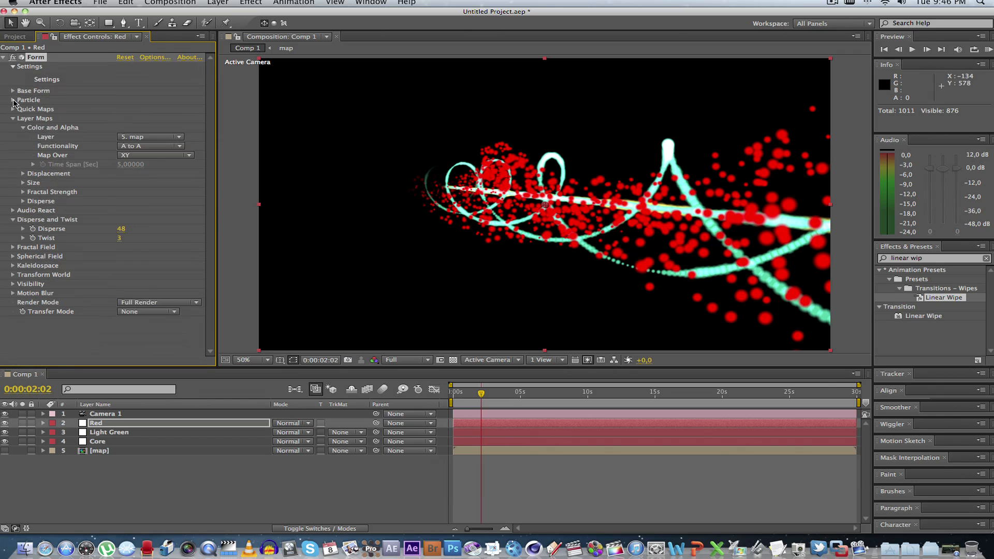
click(12, 101)
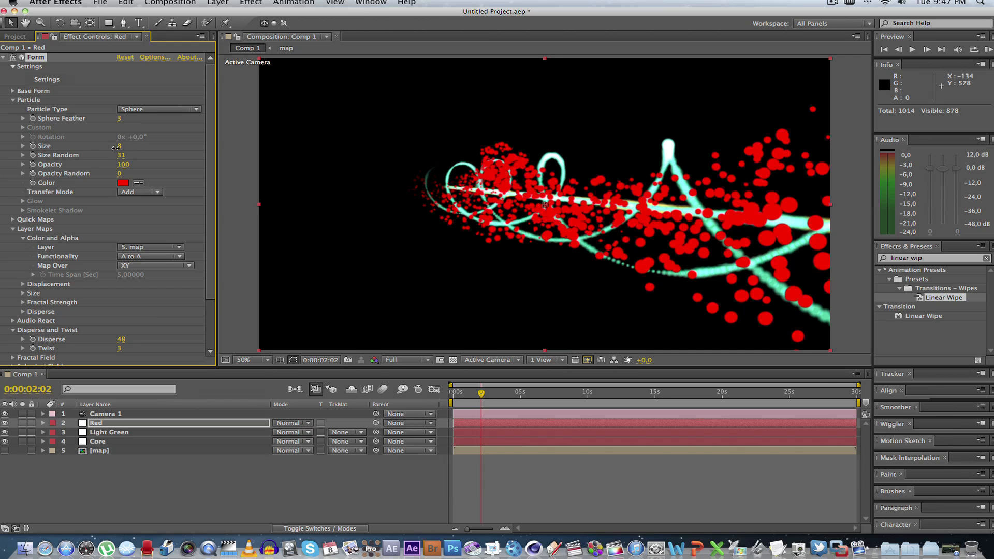
click(120, 146)
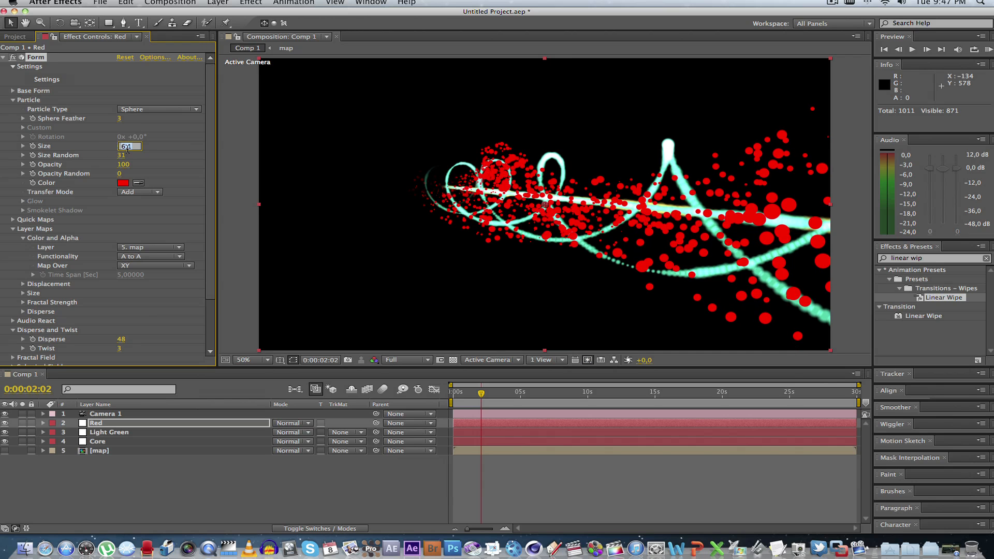
text(4)
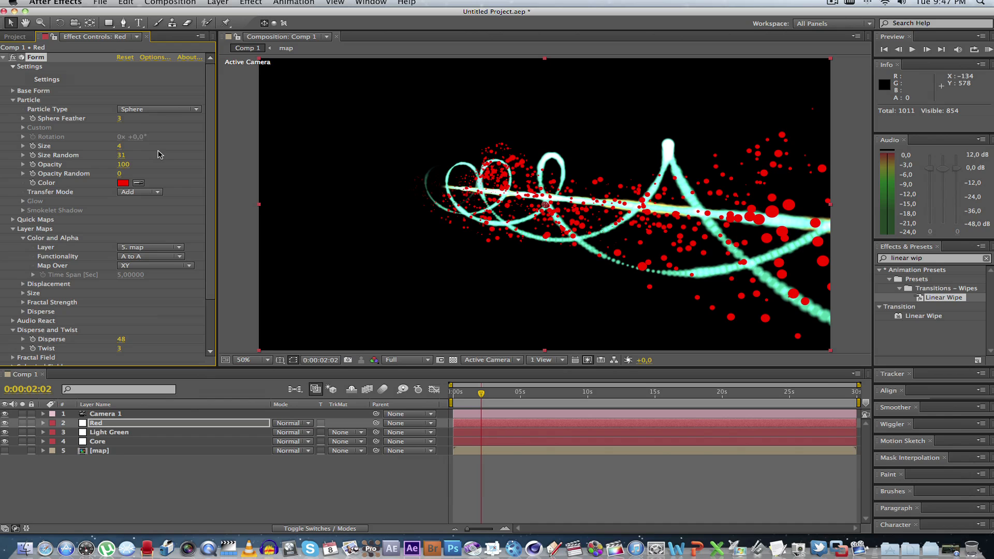
click(158, 109)
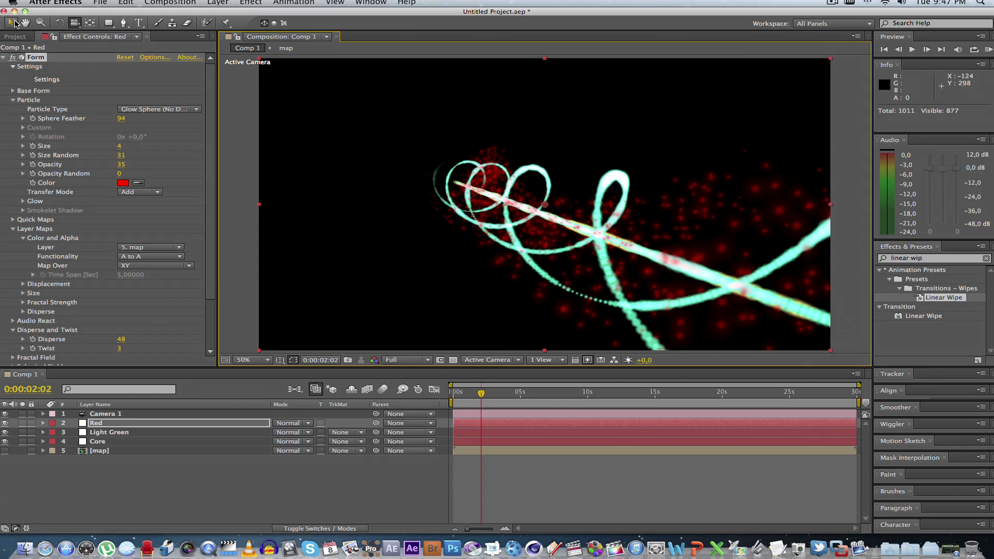
- On Light Green, reveal Base Form for three Y strands and pick a brighter green particle colour
click(109, 432)
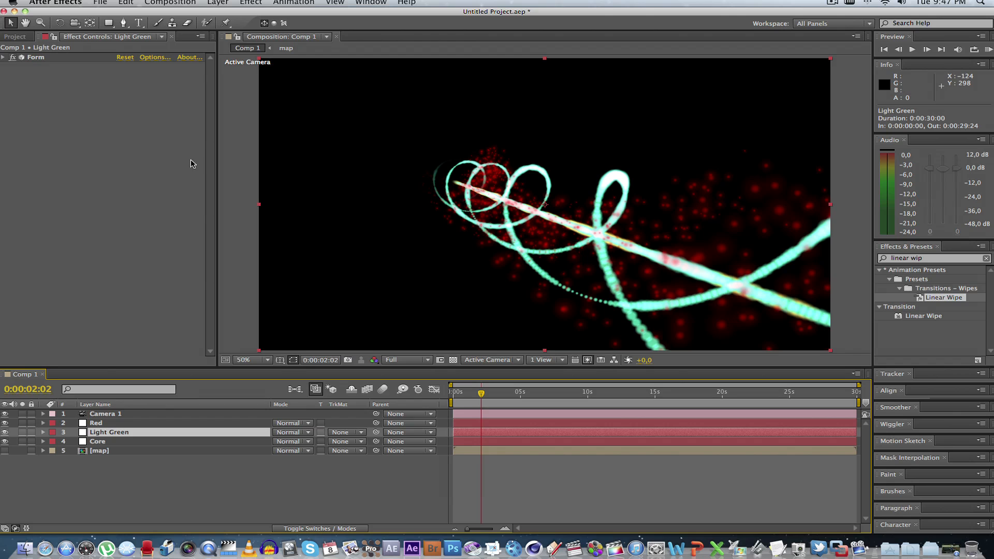
click(4, 56)
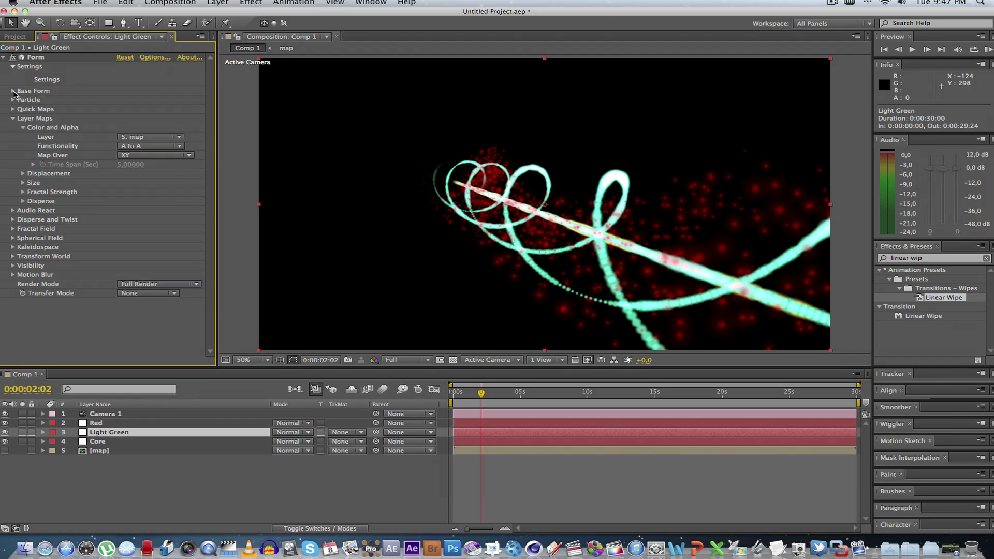
click(13, 91)
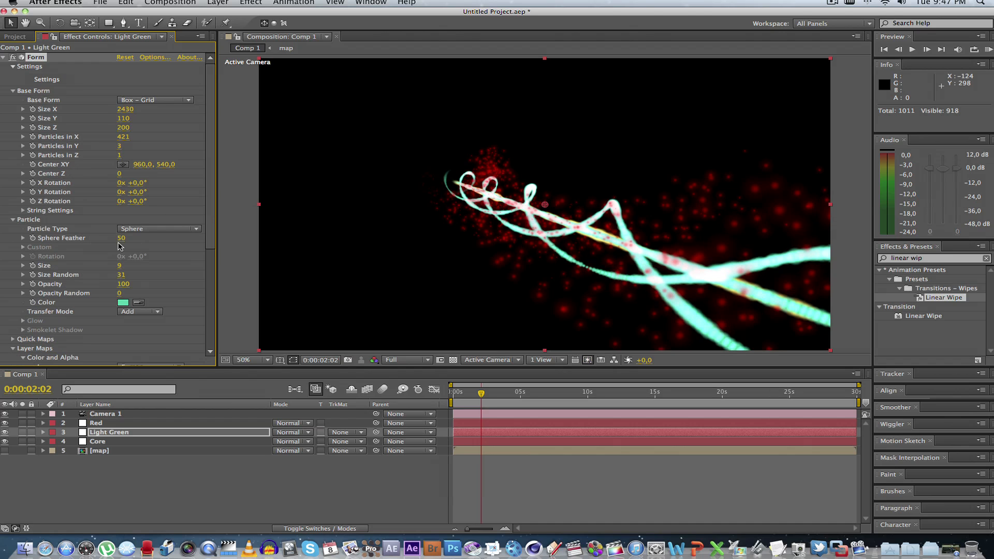
click(123, 302)
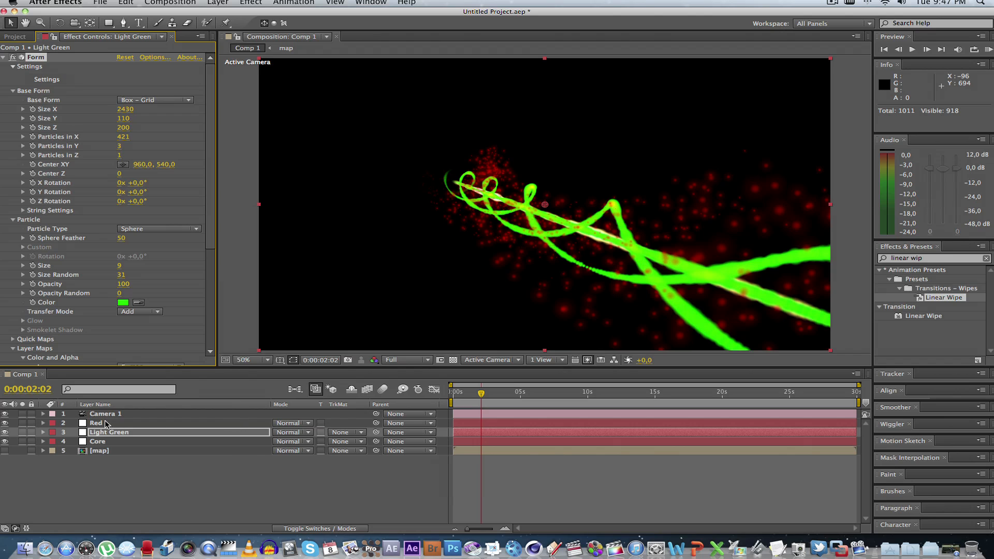
- Set the Core layer's Particle Color to yellow-green AEF700, then return to Light Green
click(97, 441)
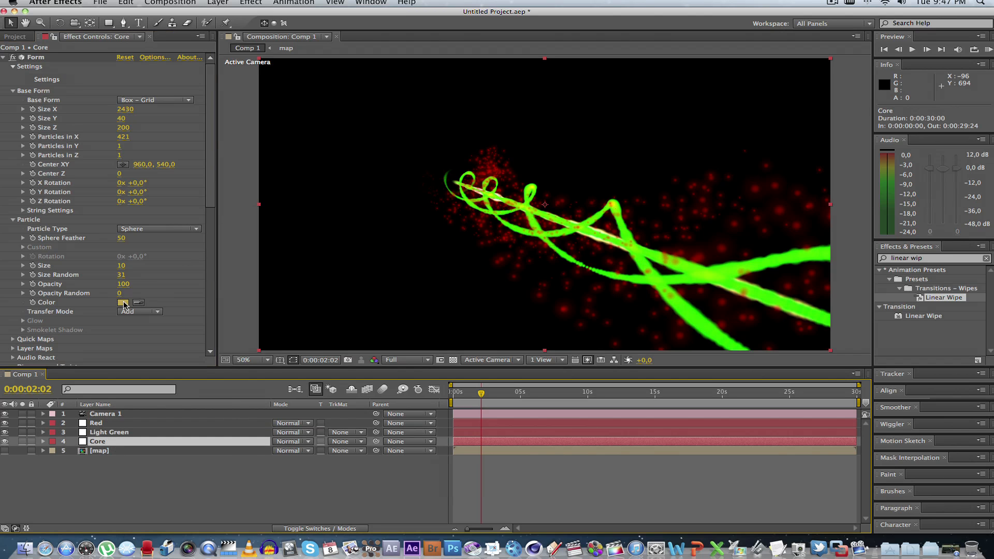
click(124, 302)
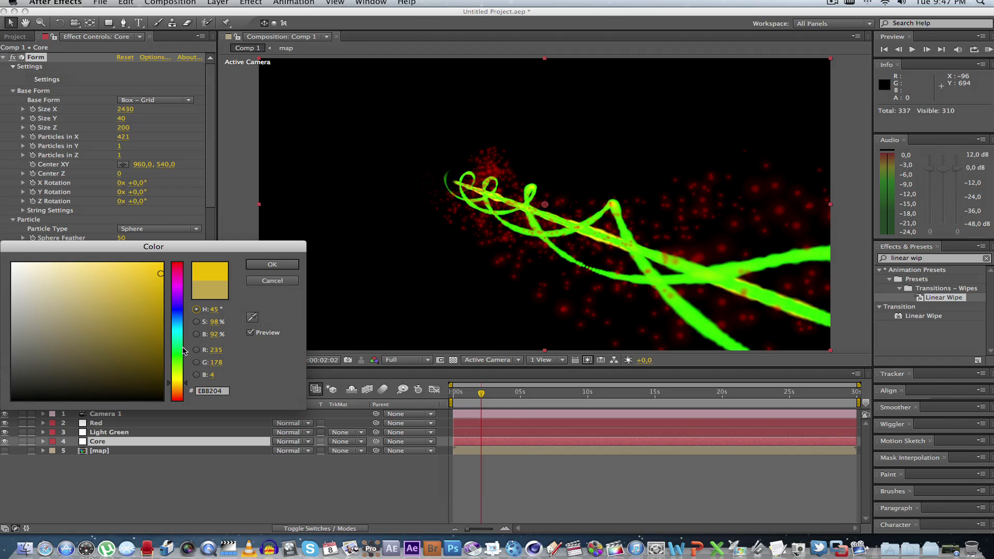
drag(161, 272, 164, 263)
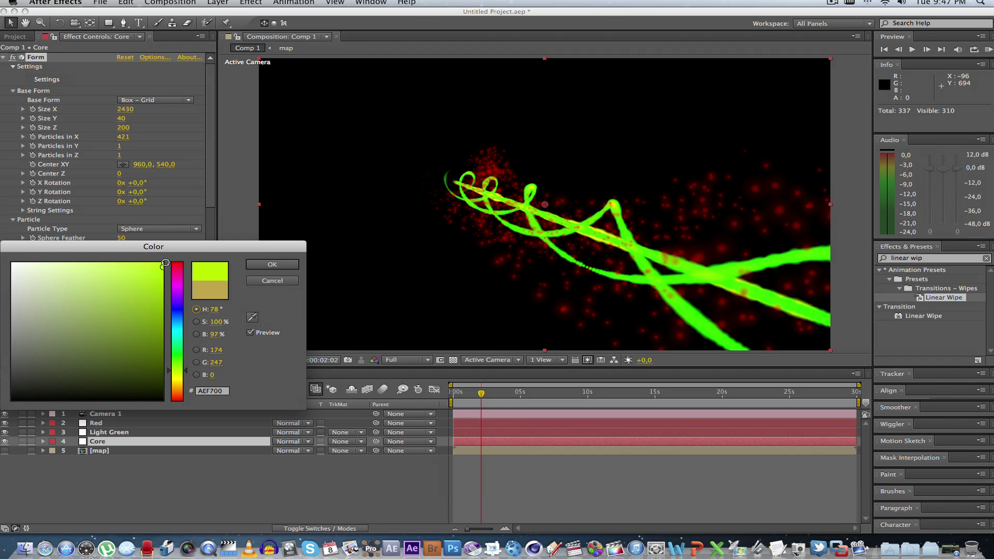
click(271, 264)
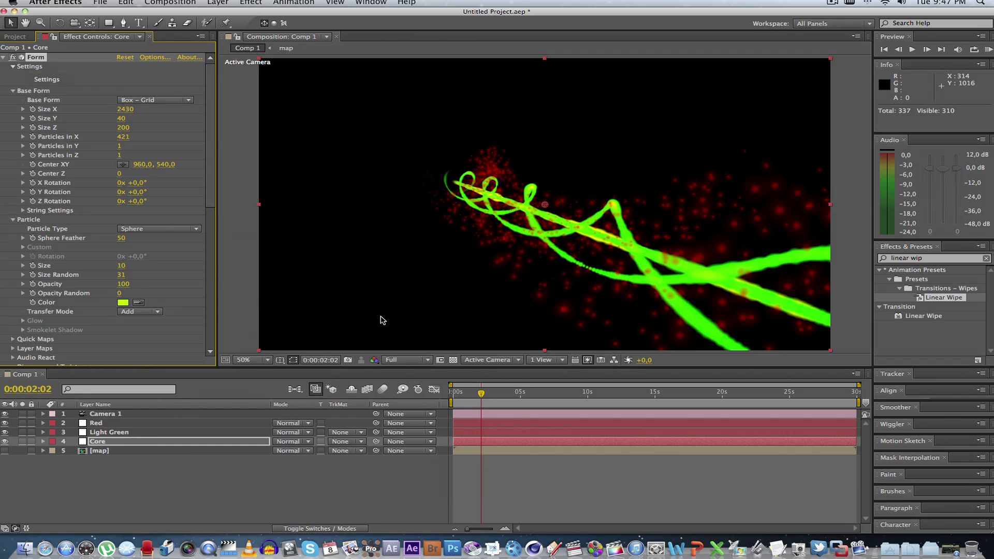
mouse_move(329, 335)
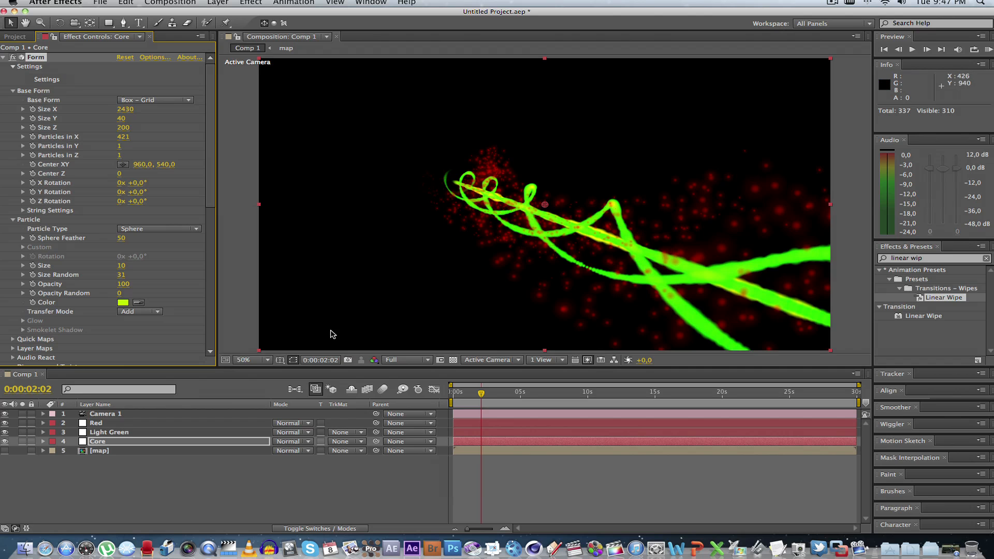
click(108, 432)
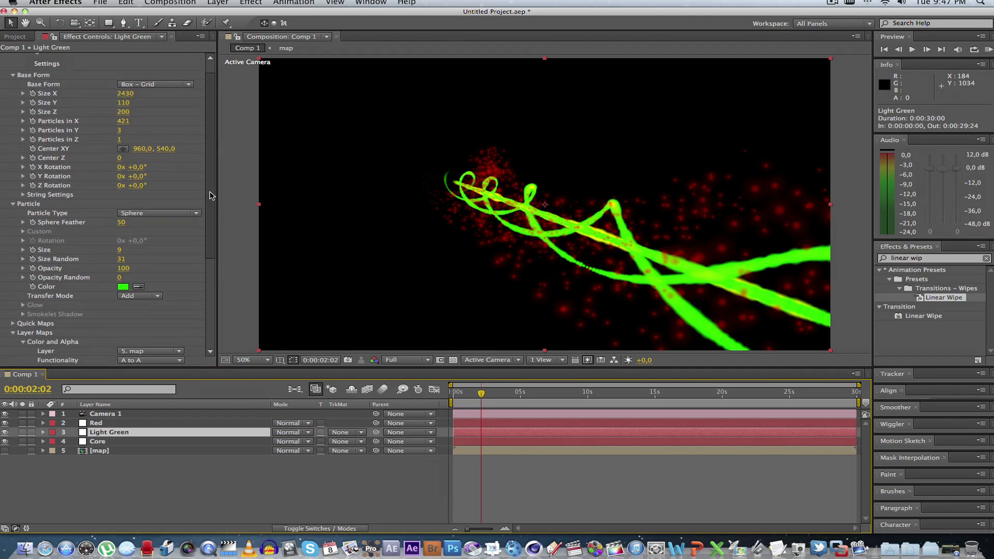